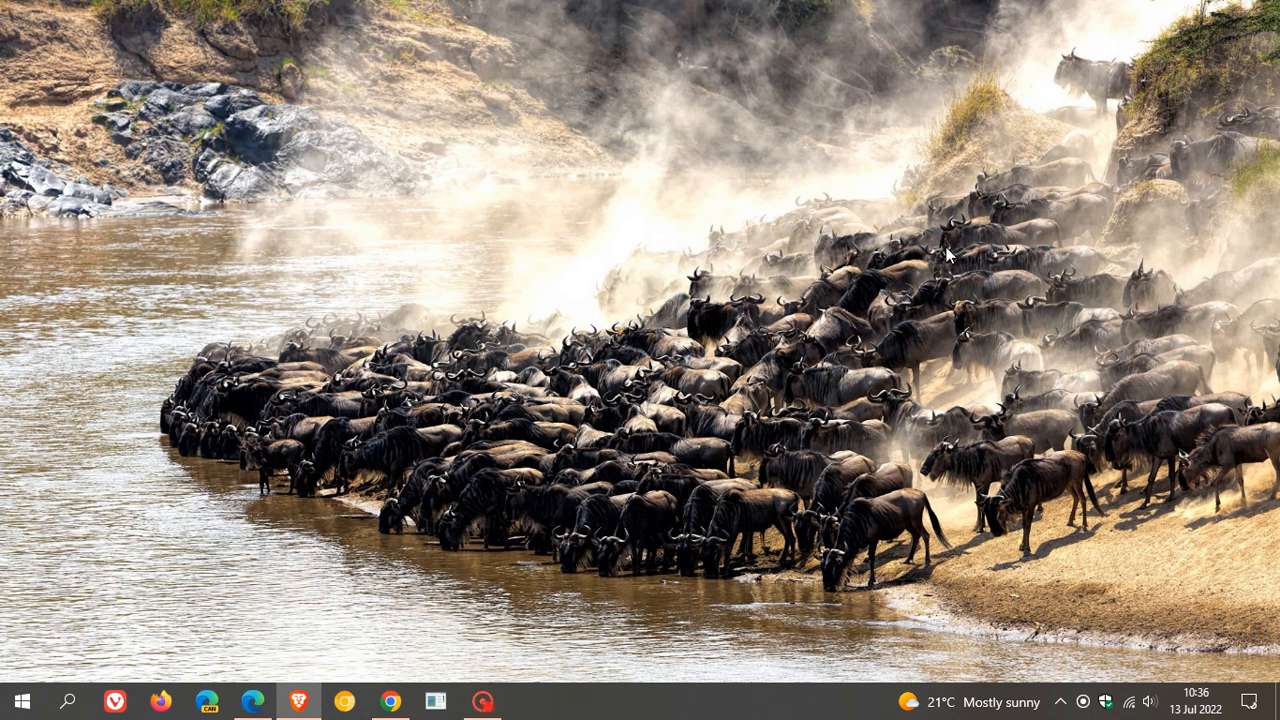
mouse_move(898, 302)
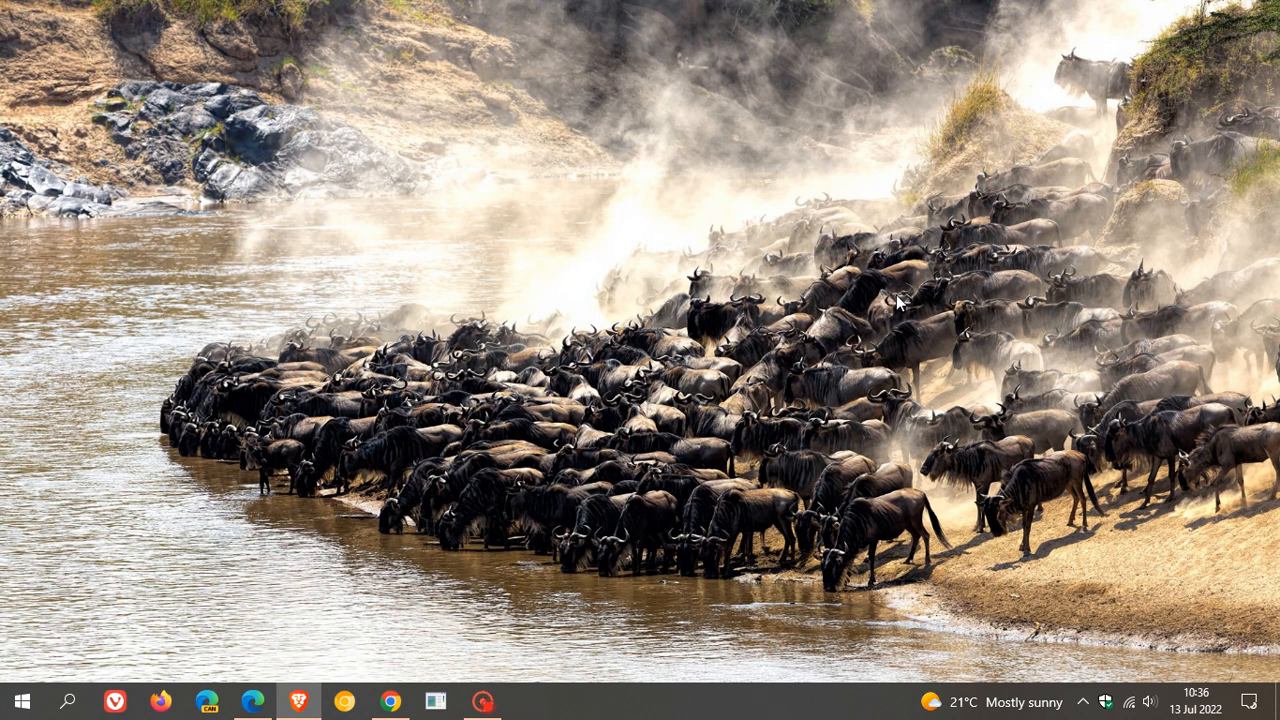
mouse_move(630, 340)
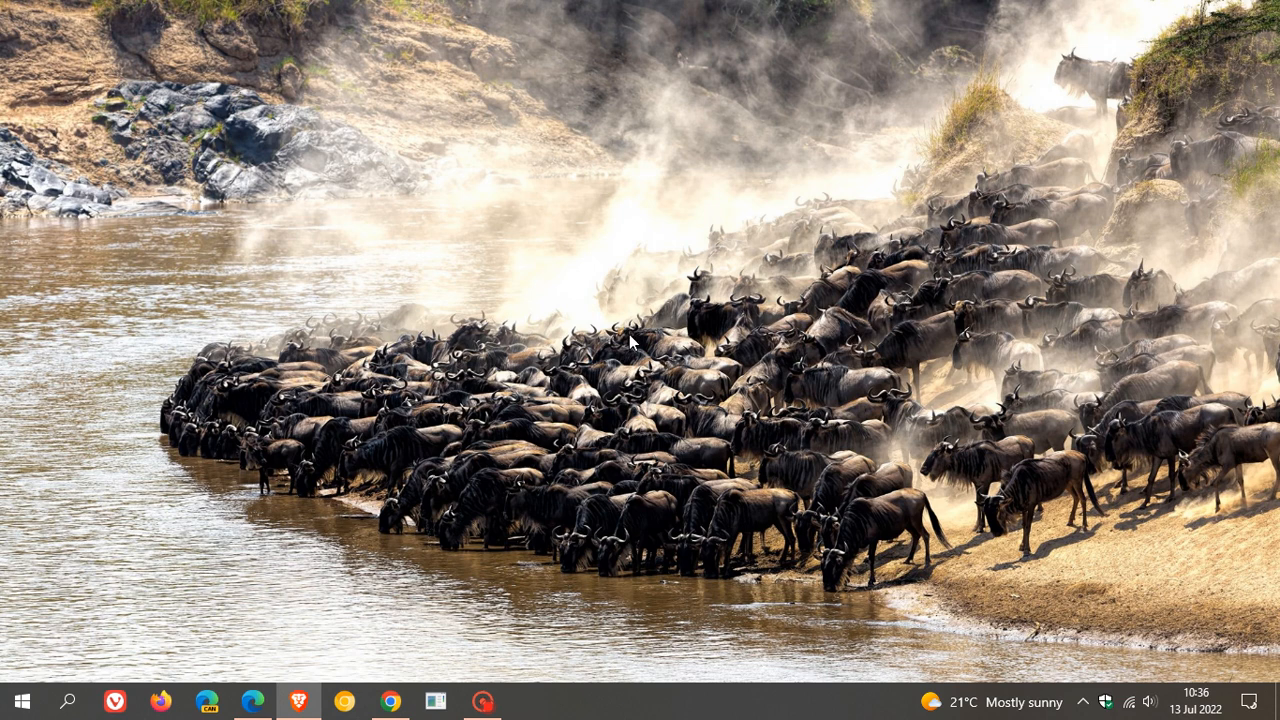
- Launch the Settings app from the Start menu's gear icon
left_click(22, 700)
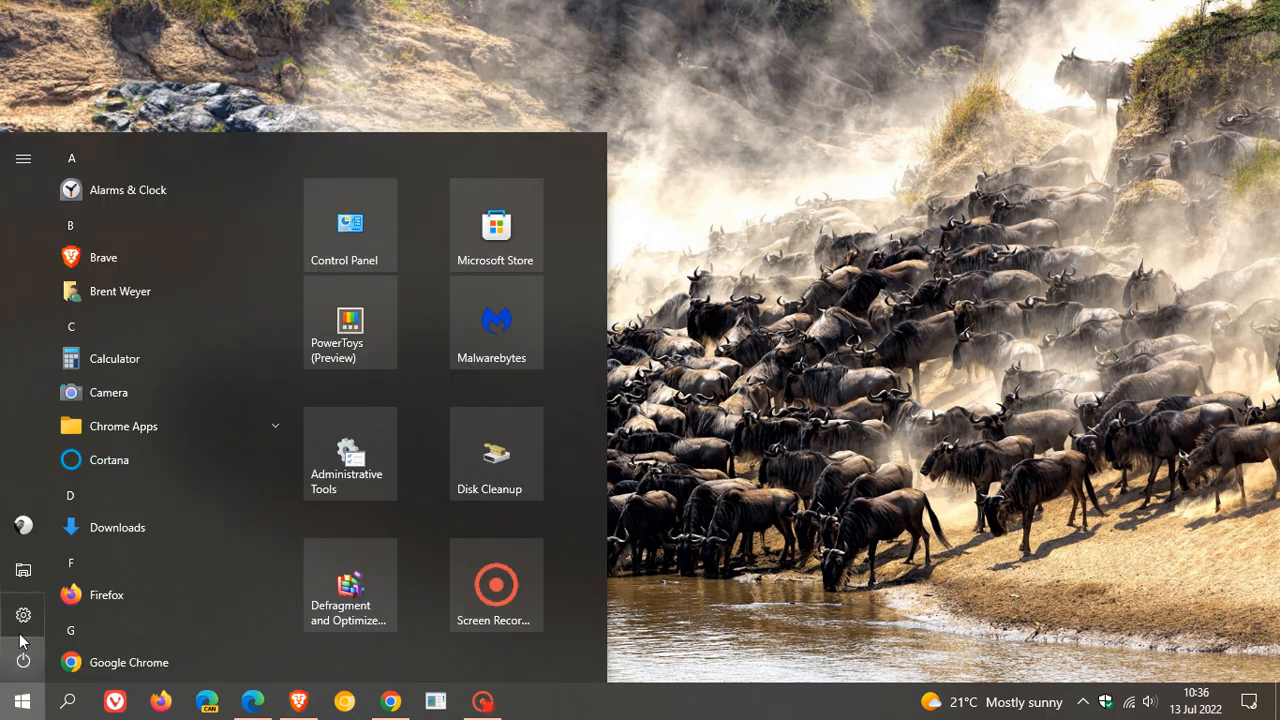
left_click(23, 615)
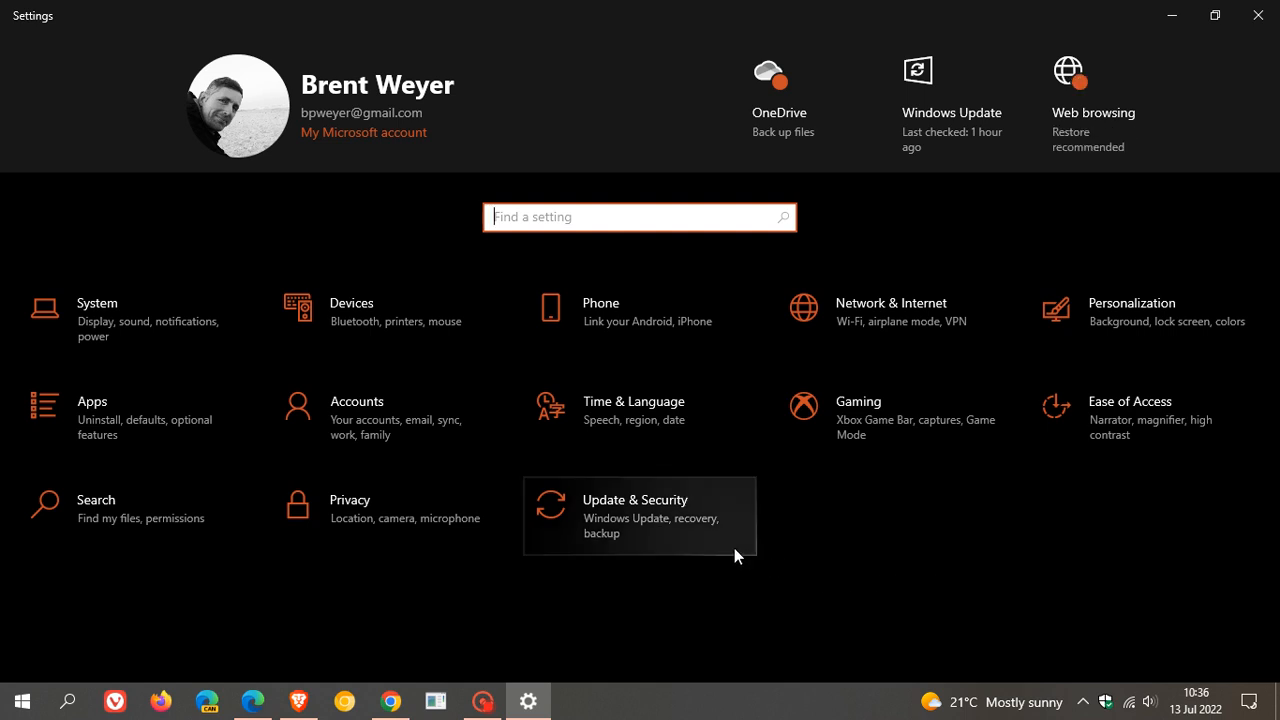
- Go to Update & Security to reach the Windows Update page
left_click(634, 499)
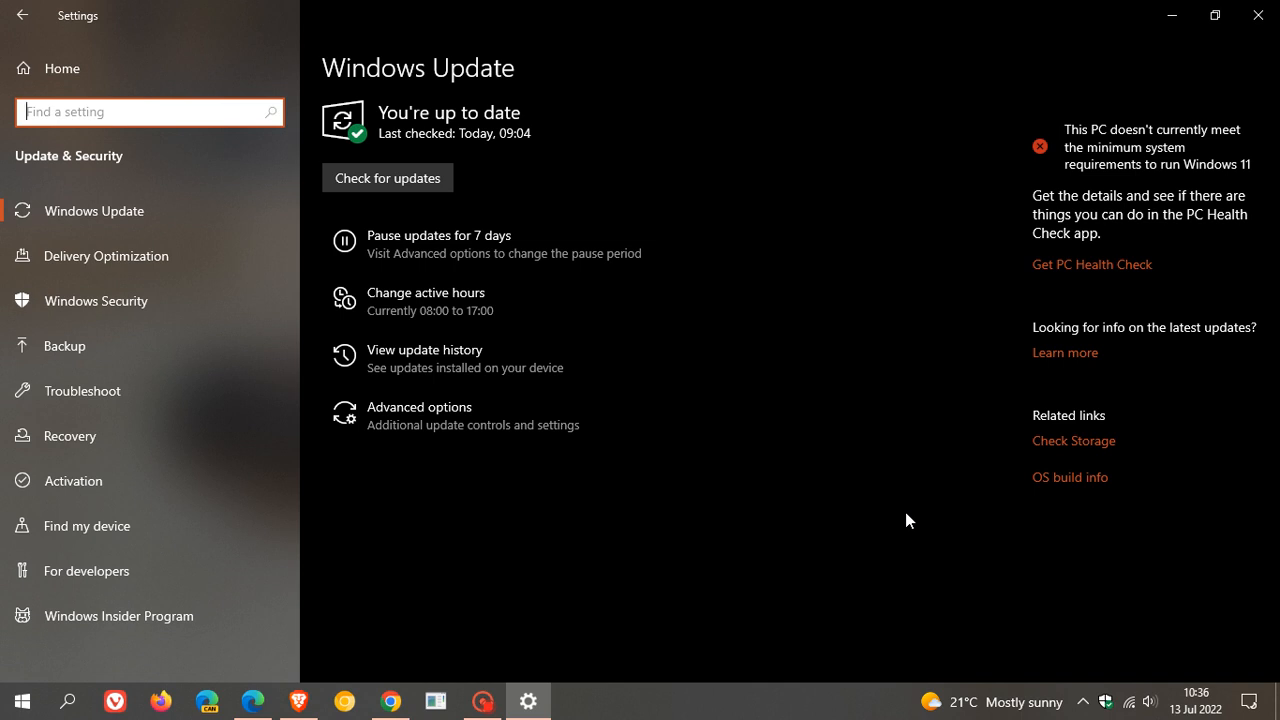
mouse_move(920, 391)
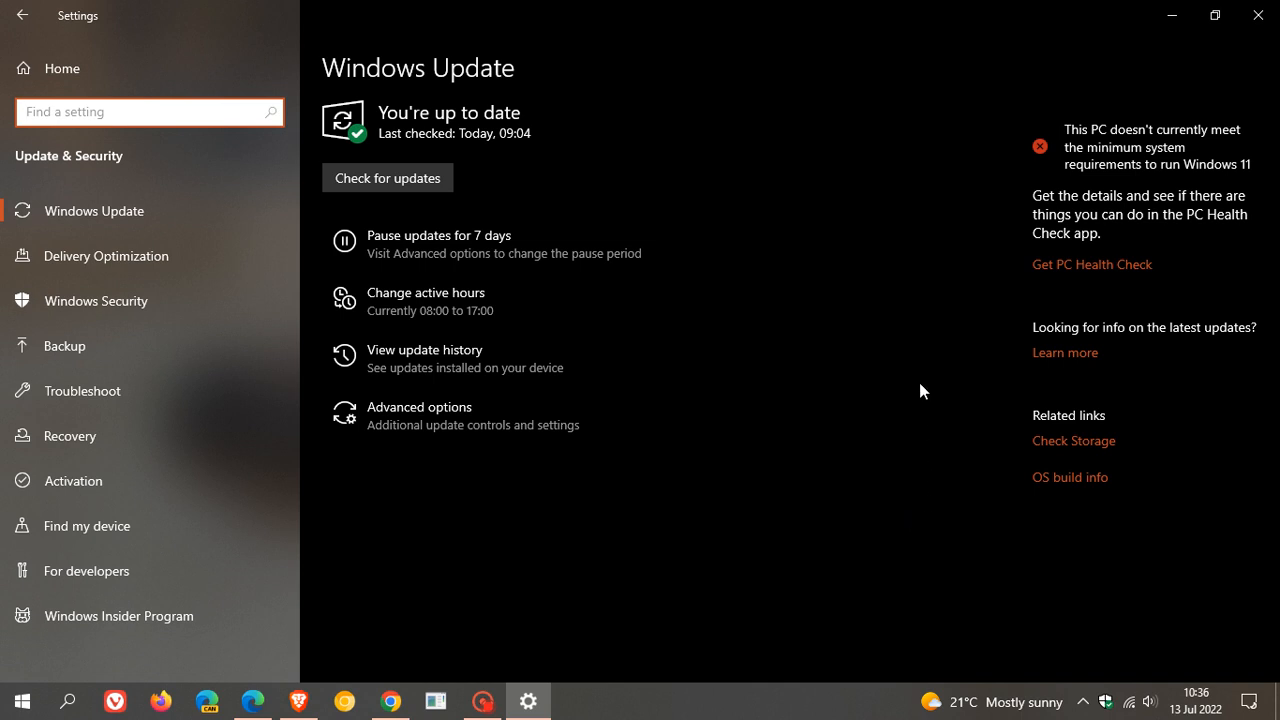
mouse_move(890, 288)
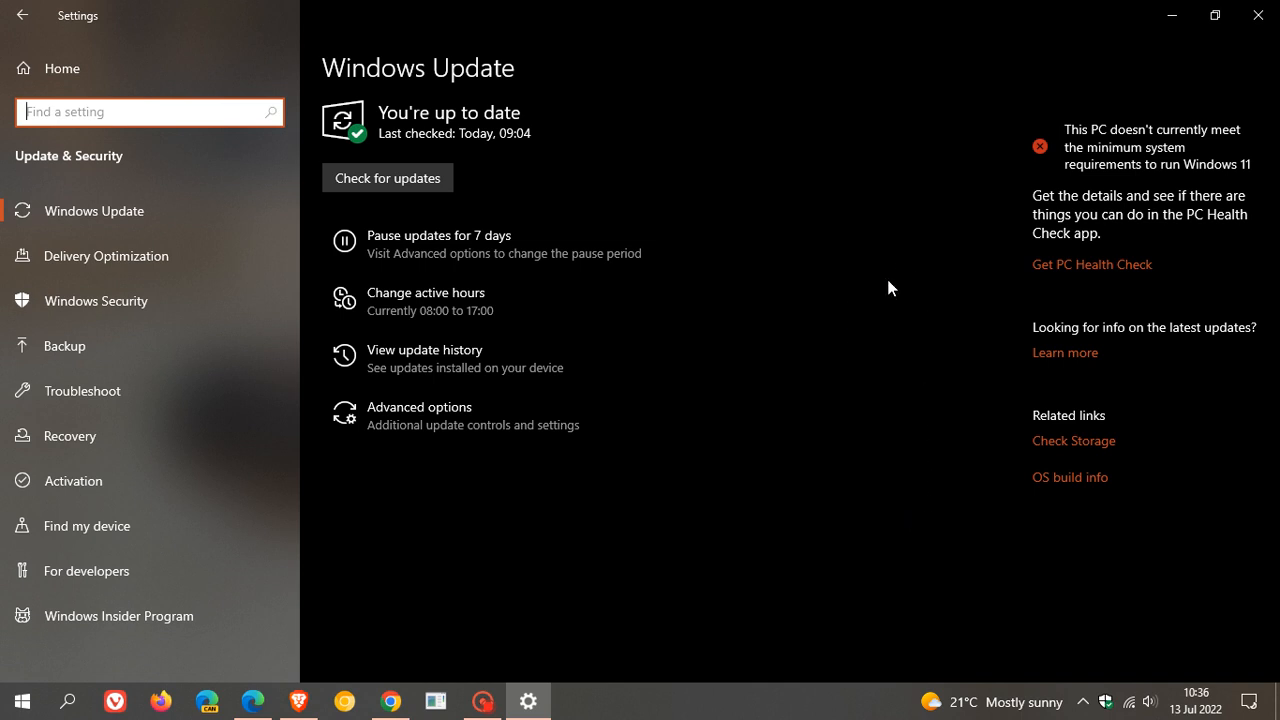
mouse_move(1038, 466)
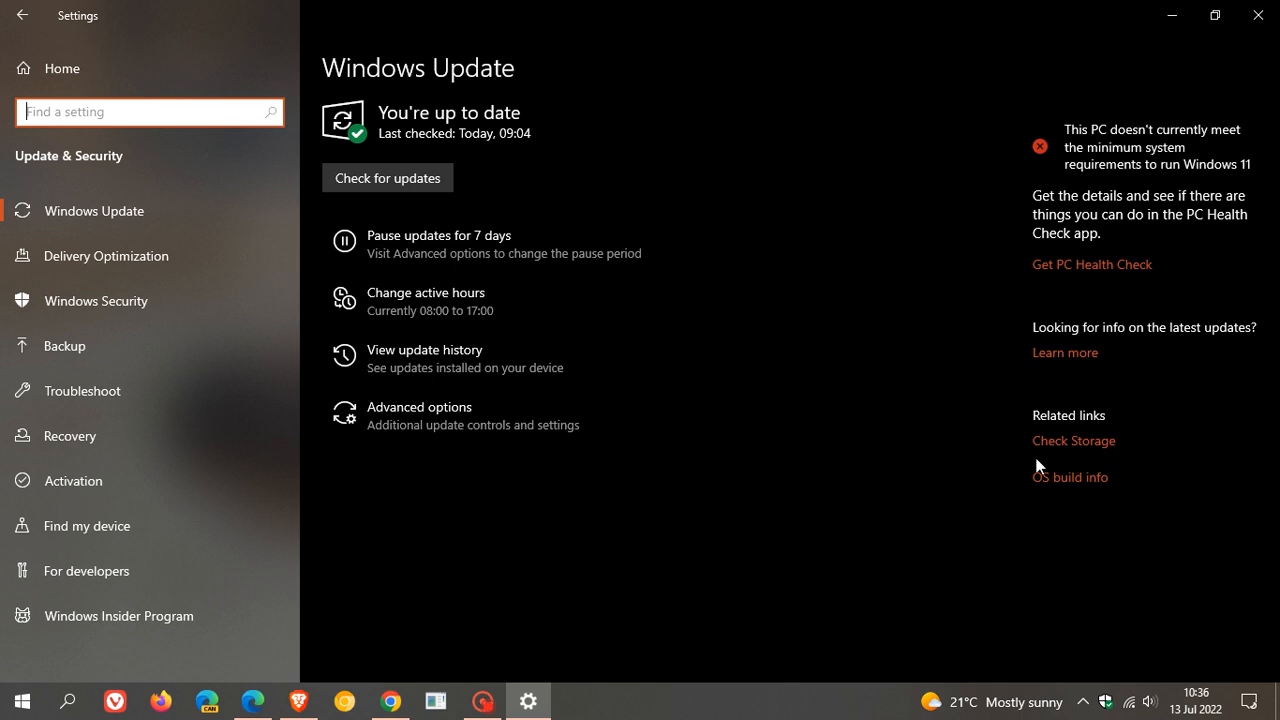
mouse_move(832, 331)
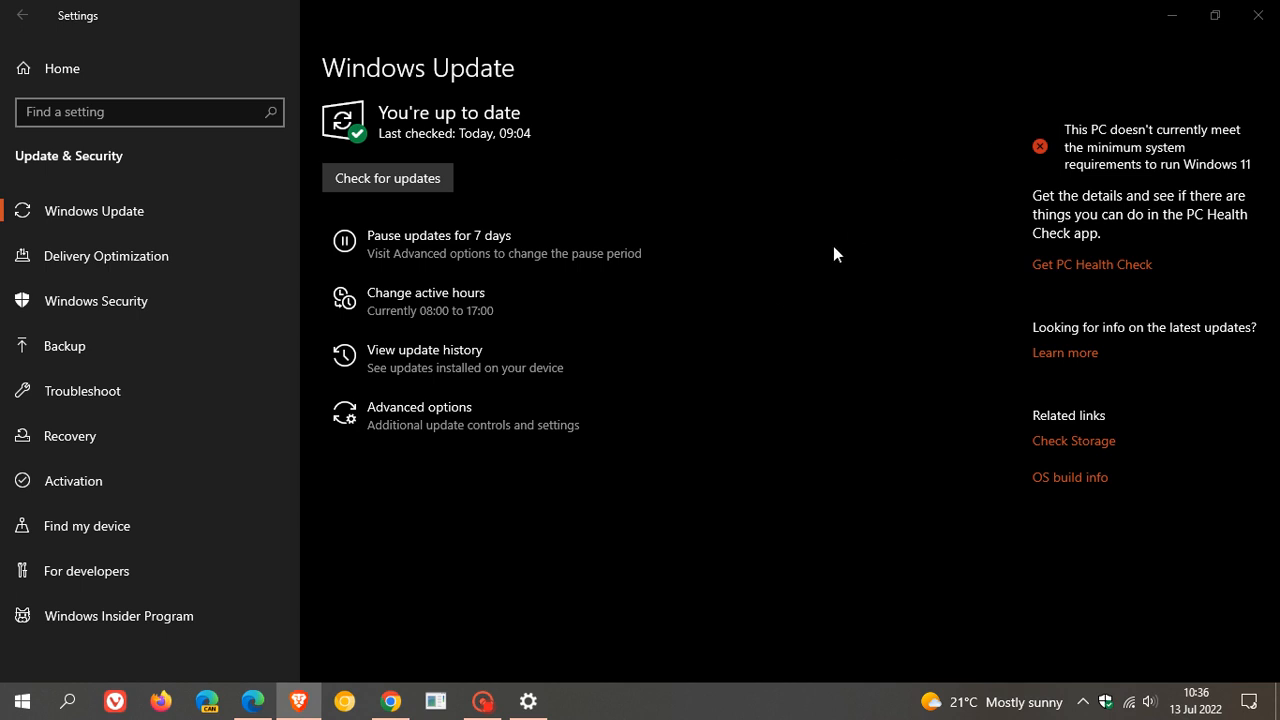
mouse_move(864, 229)
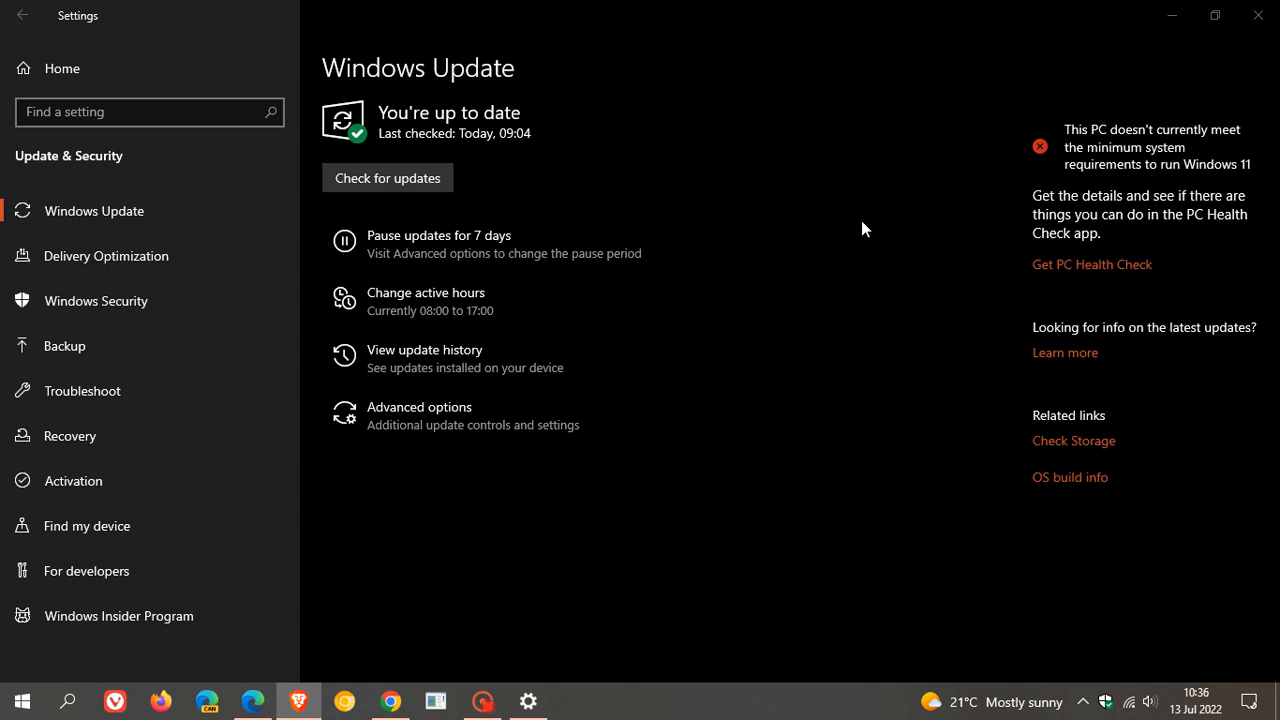
mouse_move(785, 143)
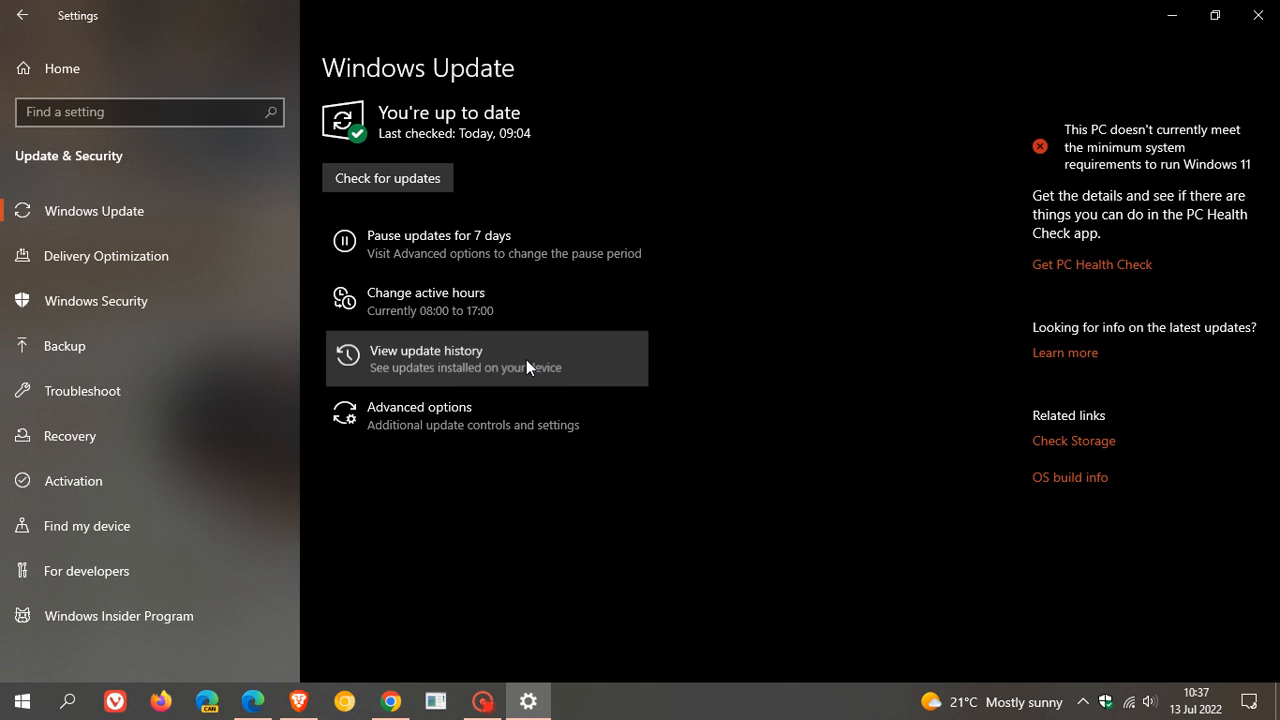
- Open View update history to list installed feature and quality updates
left_click(425, 350)
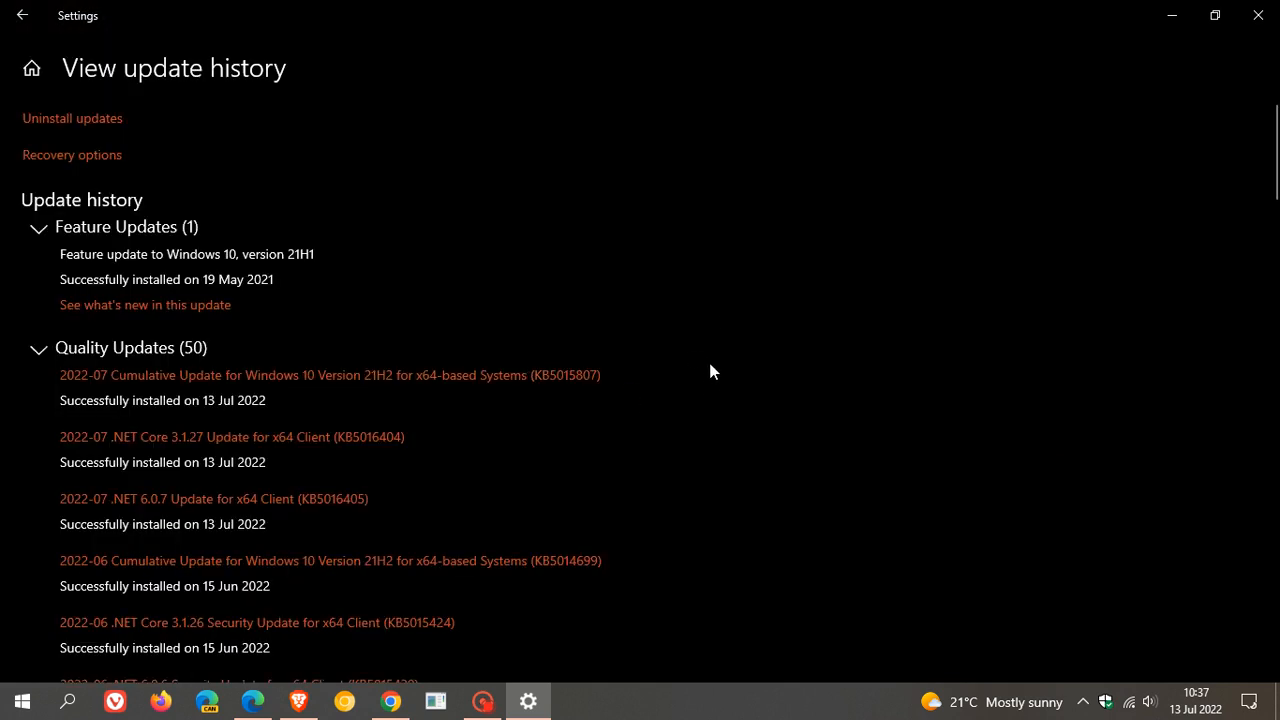
mouse_move(493, 427)
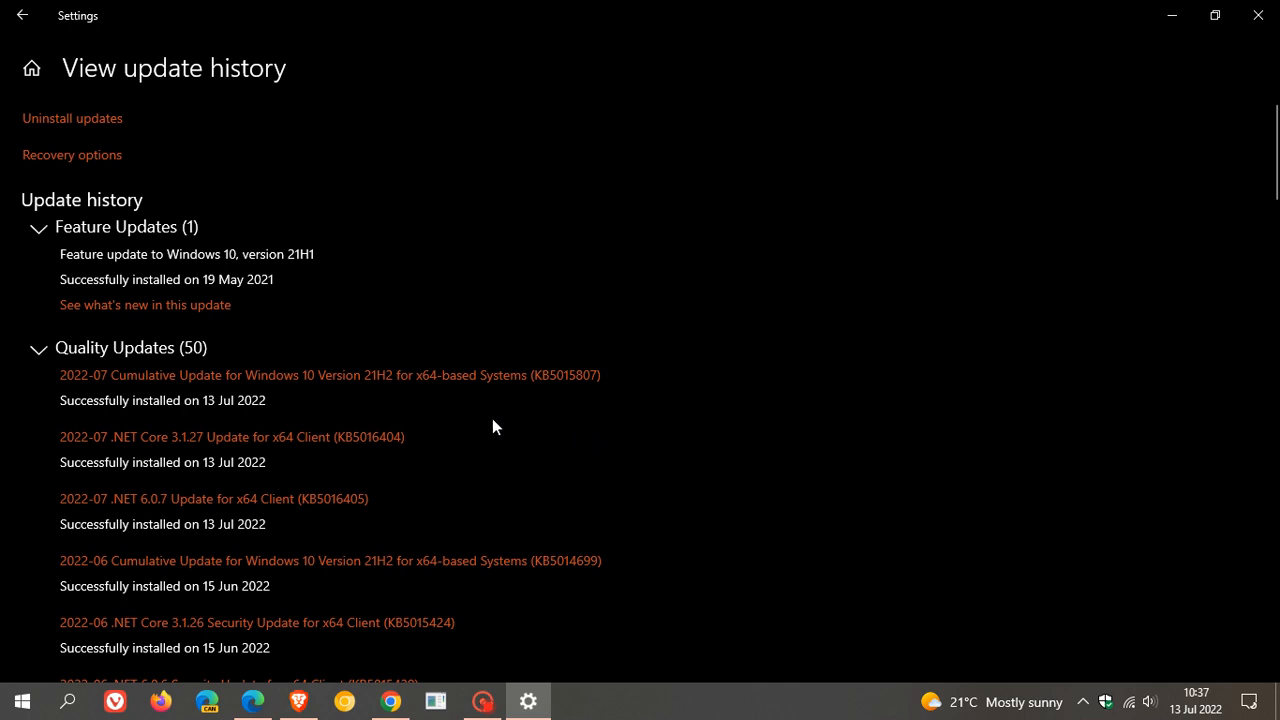
mouse_move(535, 400)
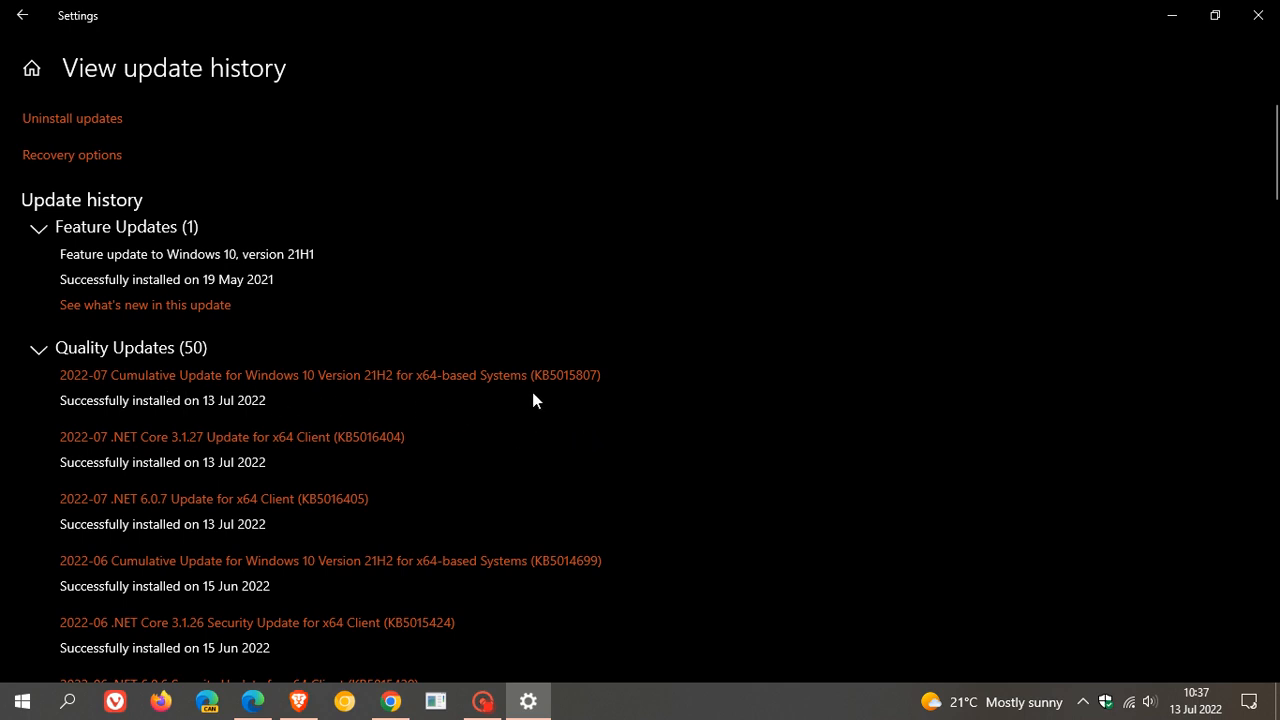
mouse_move(630, 393)
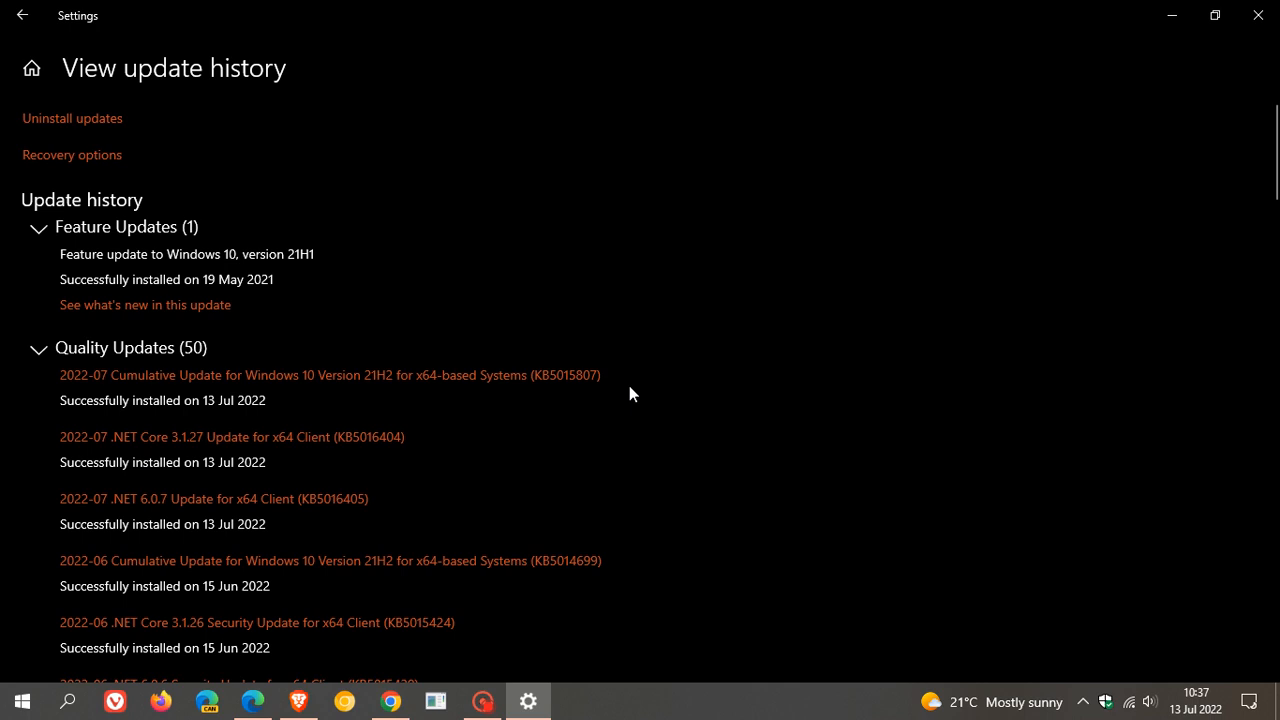
mouse_move(938, 349)
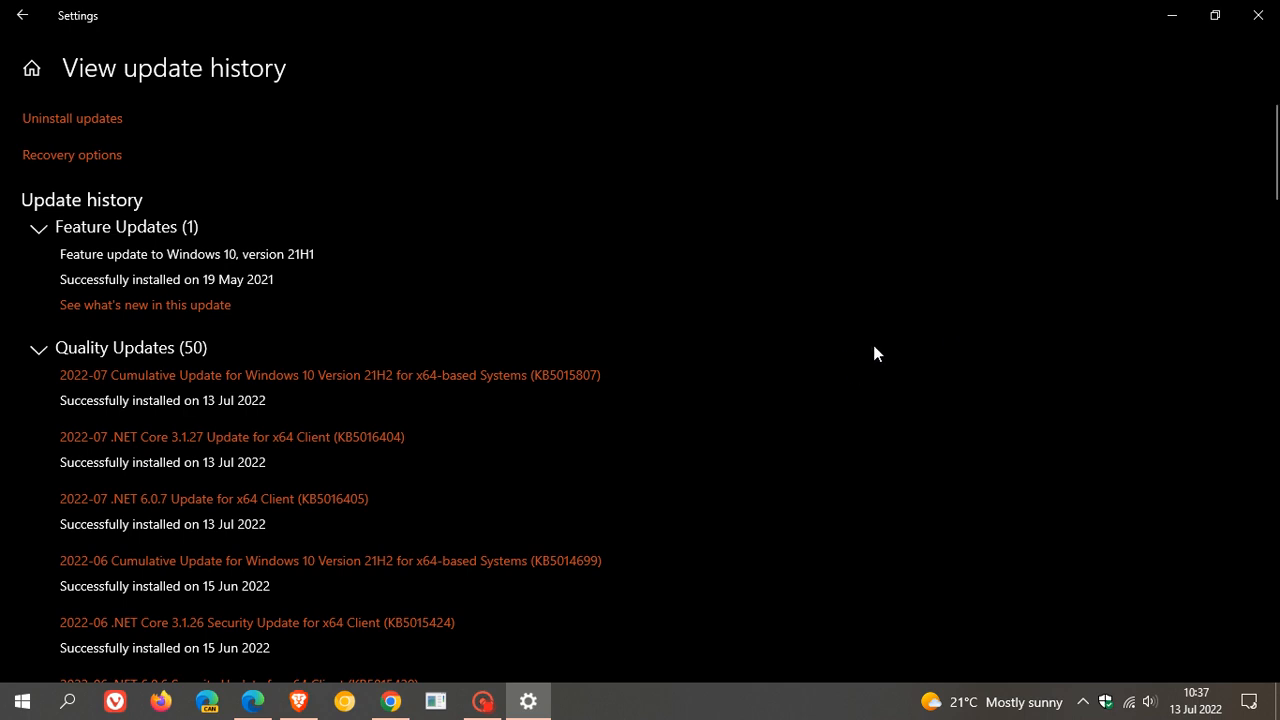
mouse_move(922, 358)
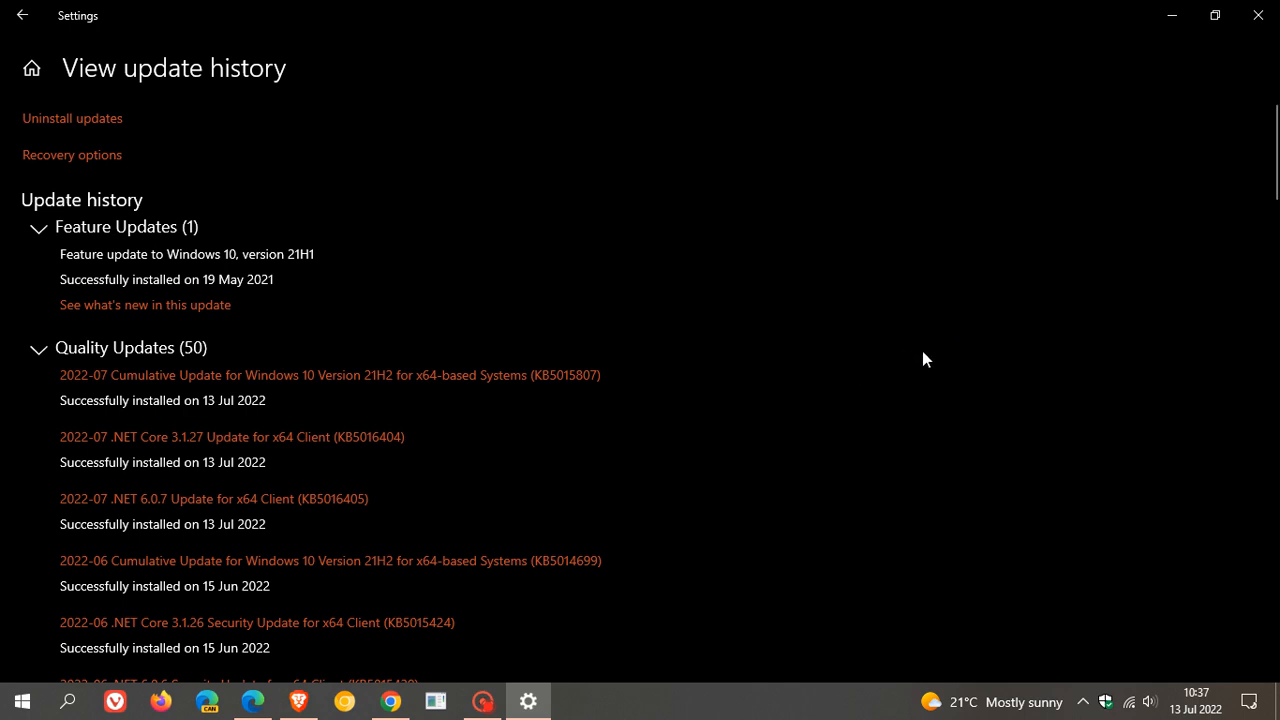
mouse_move(957, 363)
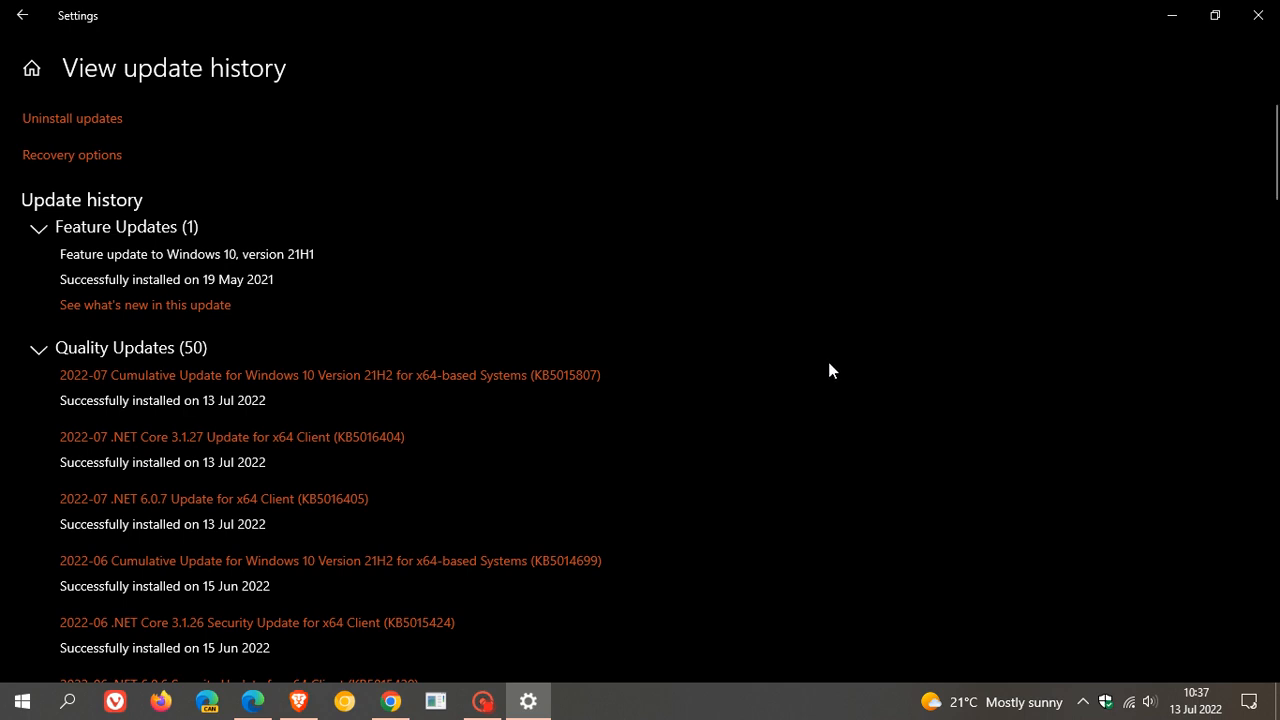
mouse_move(538, 420)
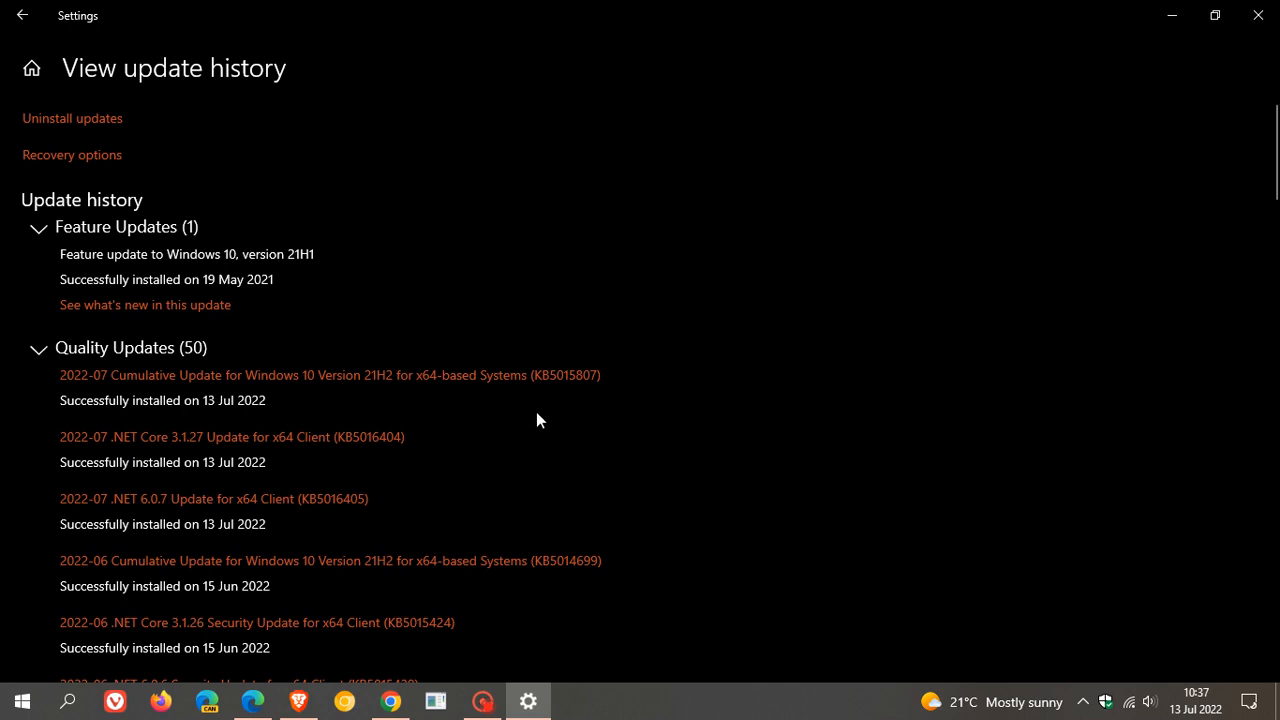
mouse_move(753, 410)
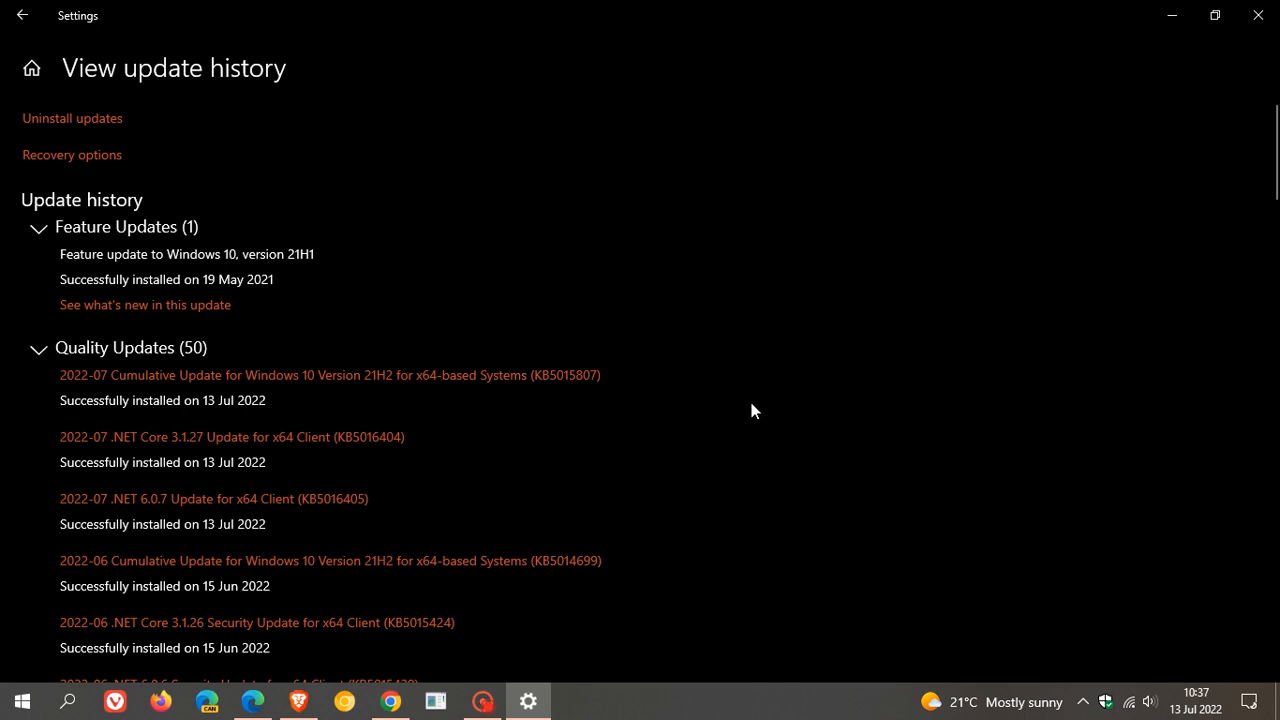
mouse_move(795, 391)
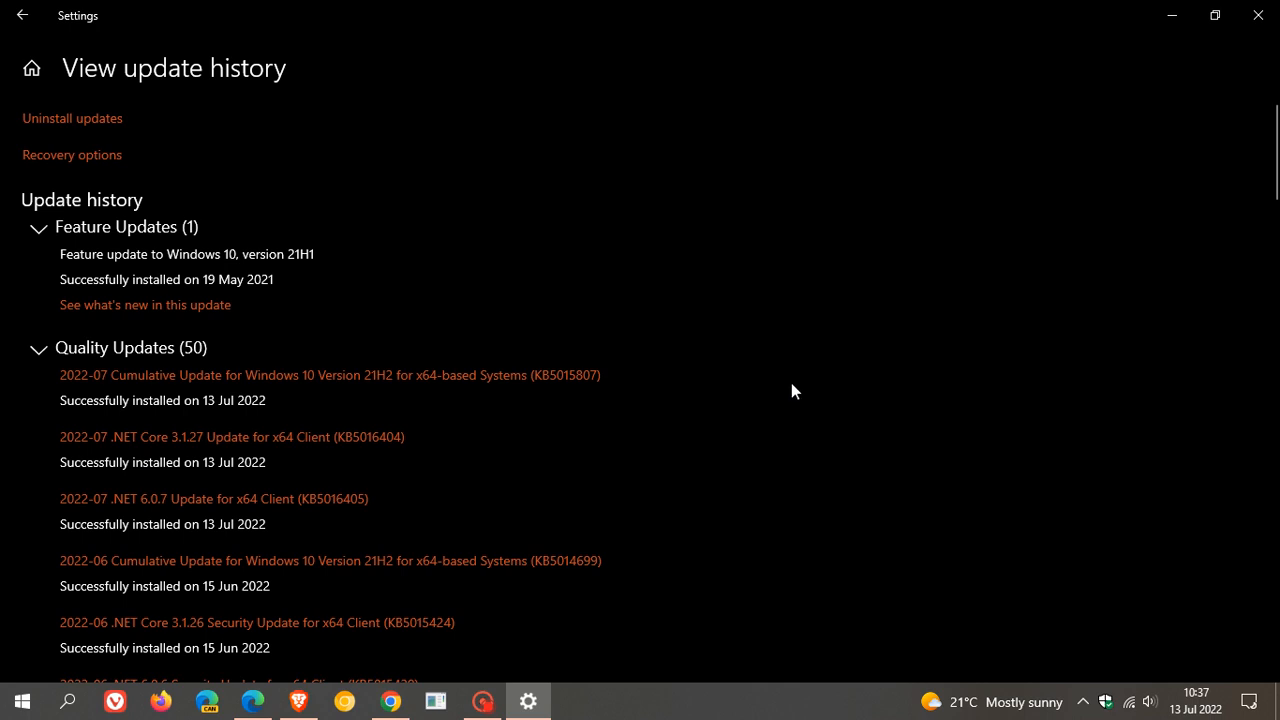
mouse_move(800, 388)
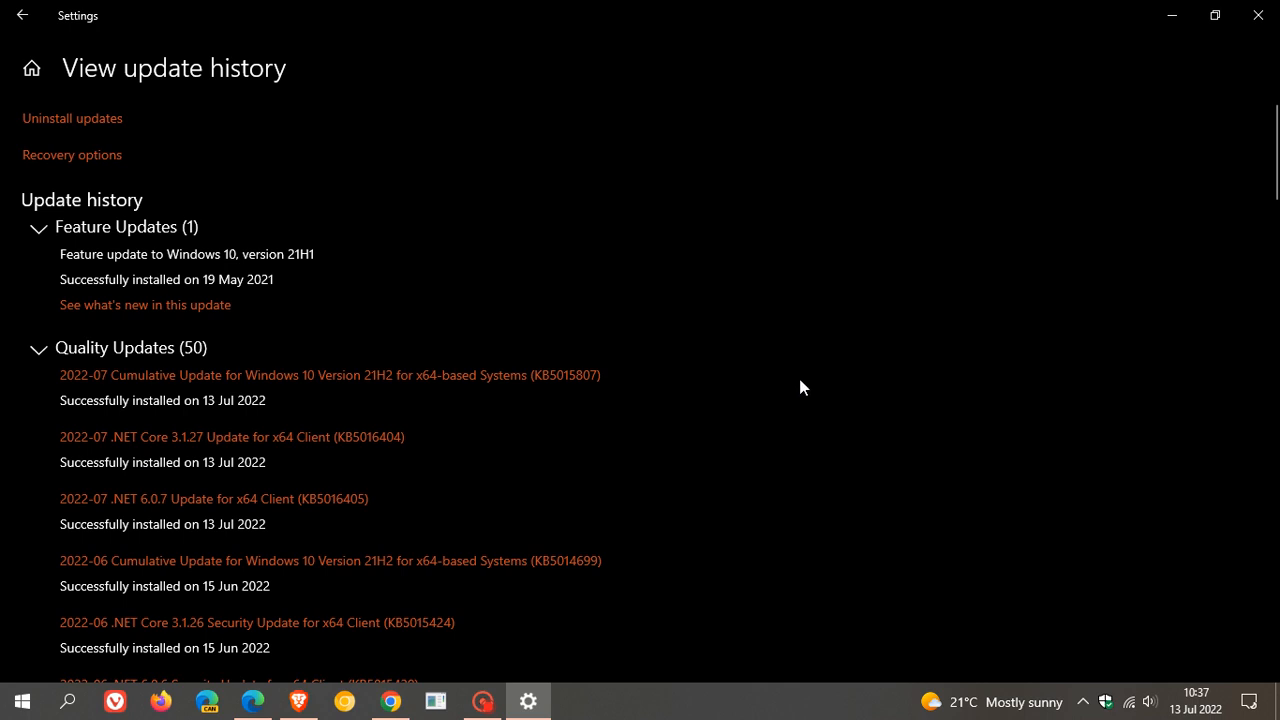
mouse_move(863, 383)
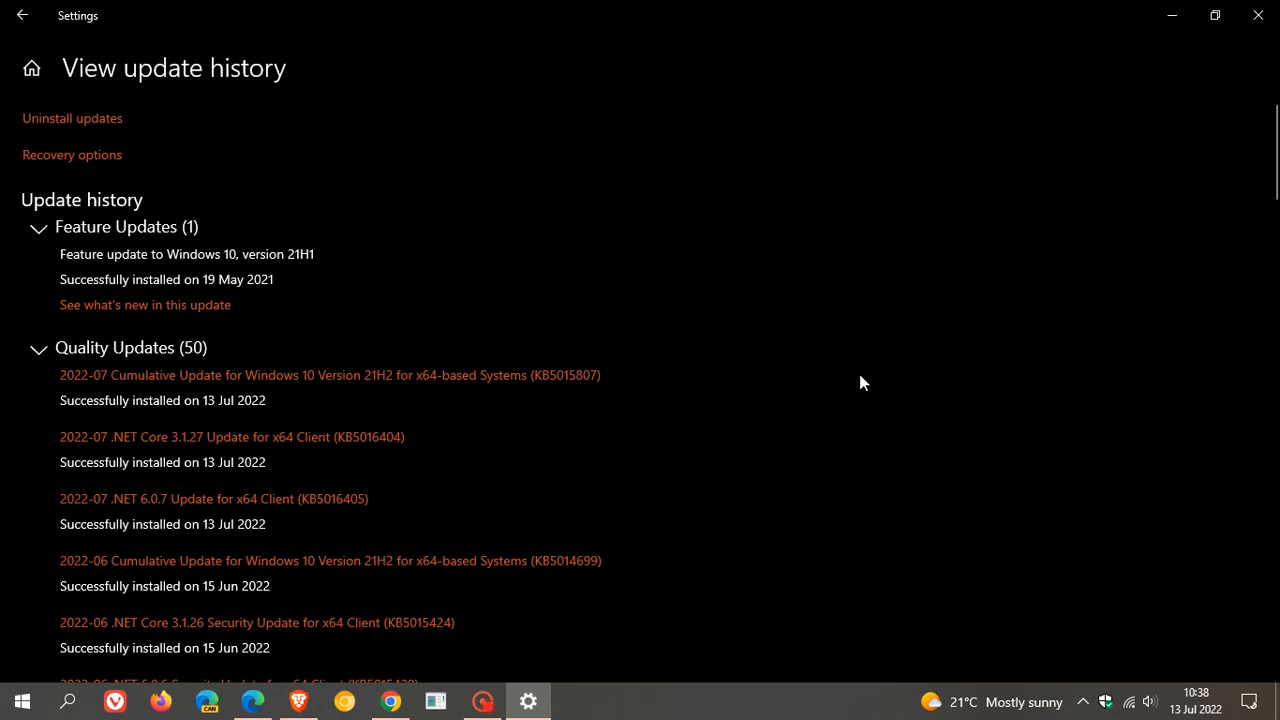
- Expand the Other Updates (50) group at the bottom of the update history
scroll("down", 3)
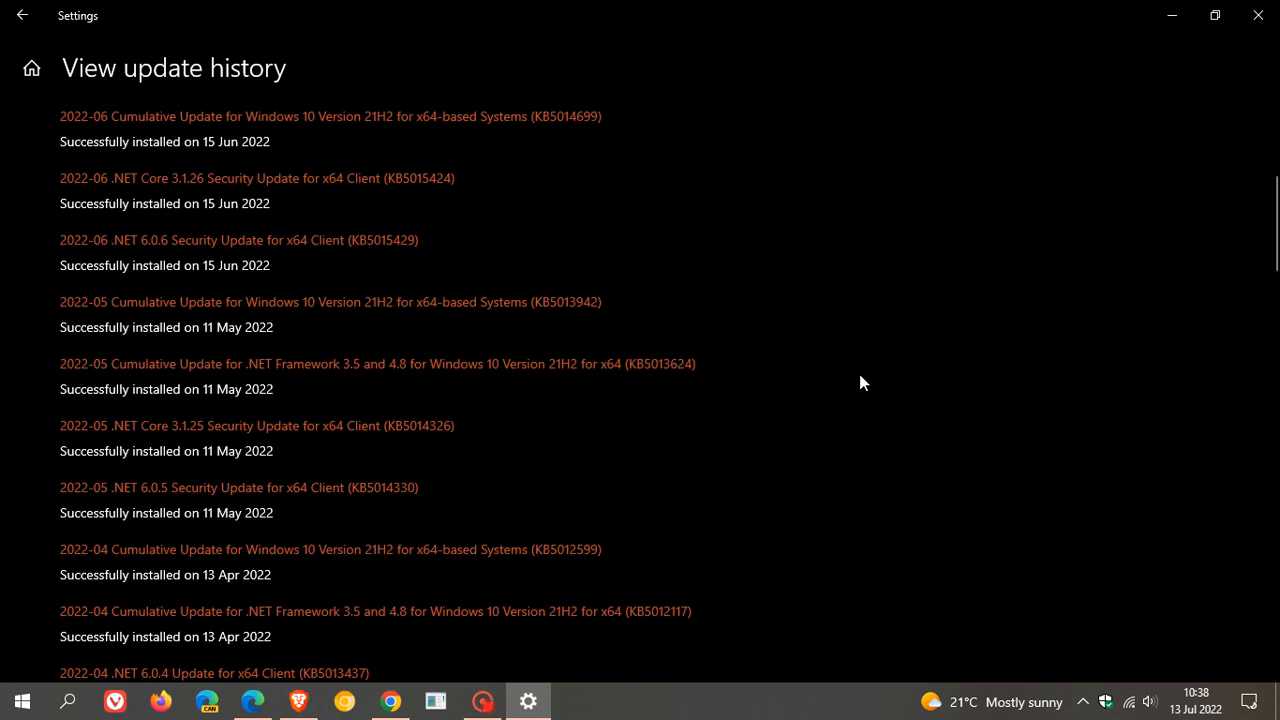
scroll("down", 3)
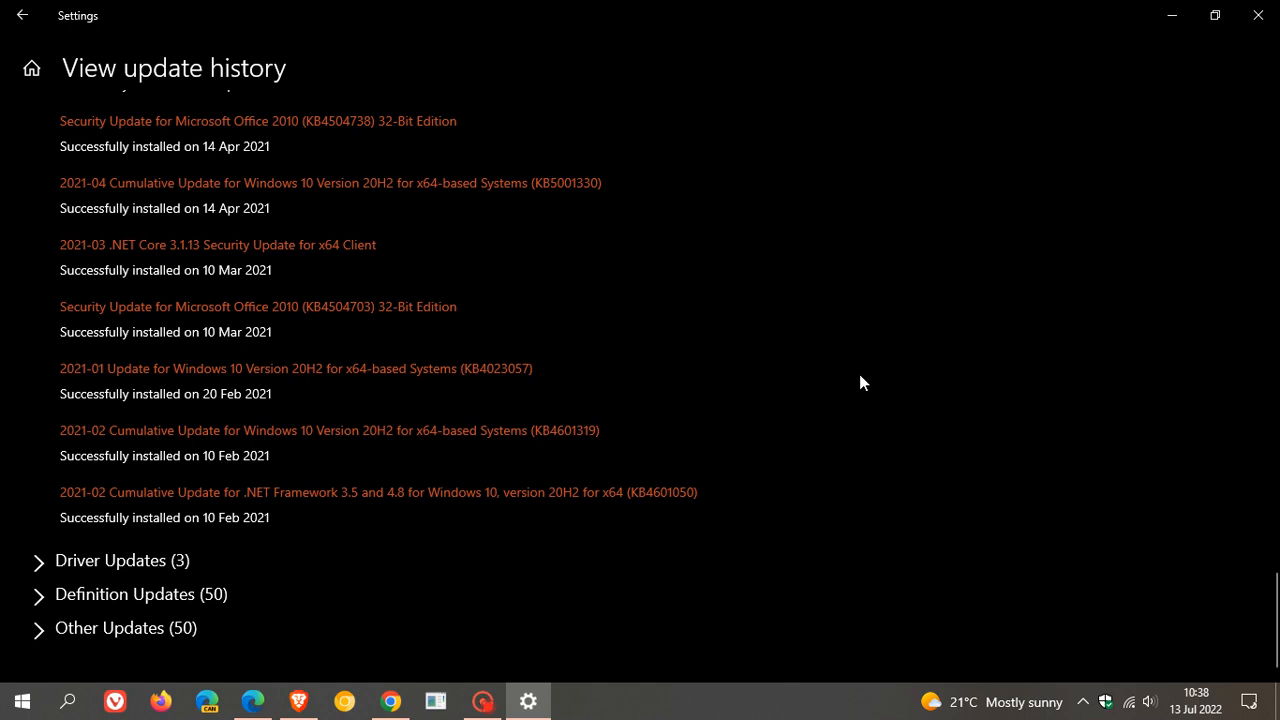
mouse_move(40, 628)
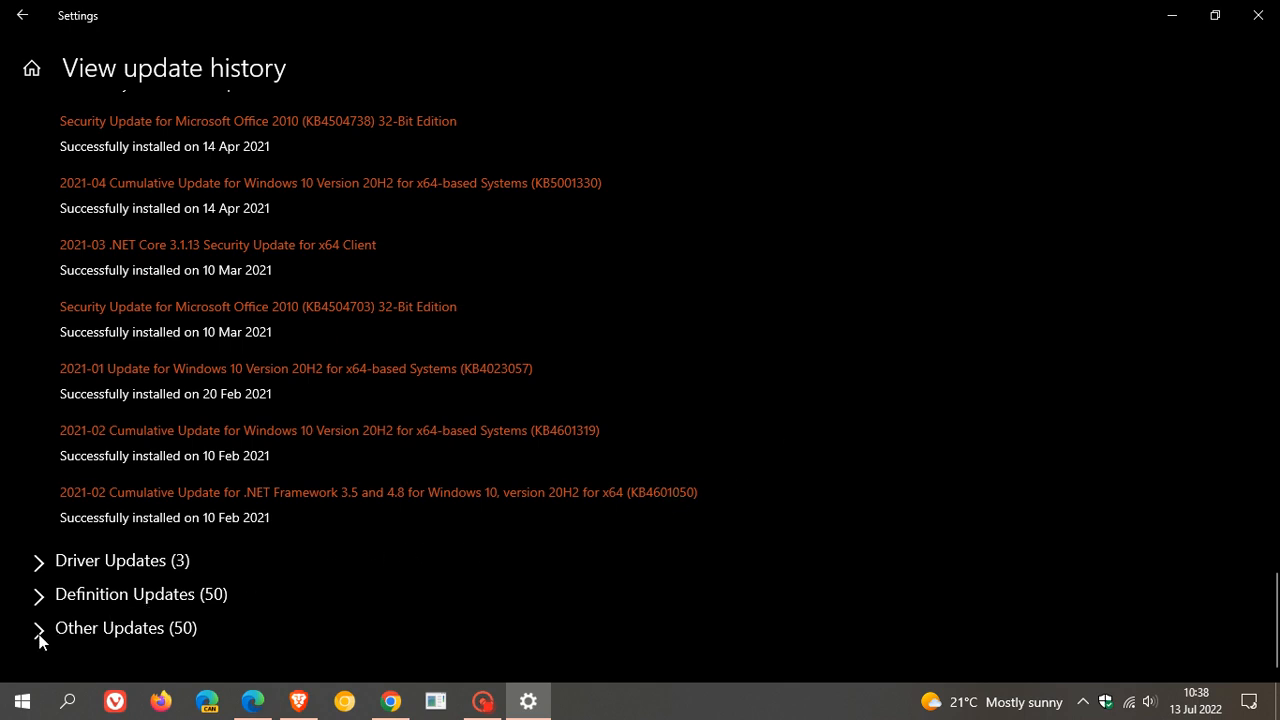
left_click(38, 628)
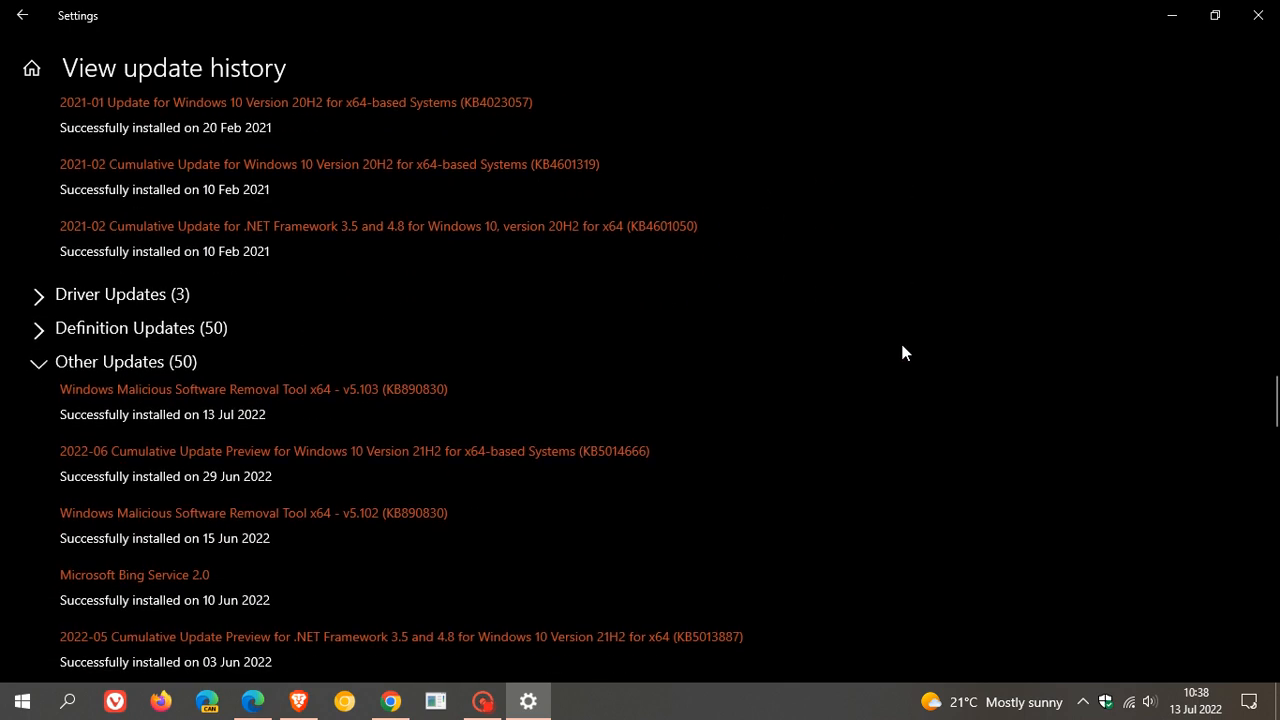
scroll("down", 3)
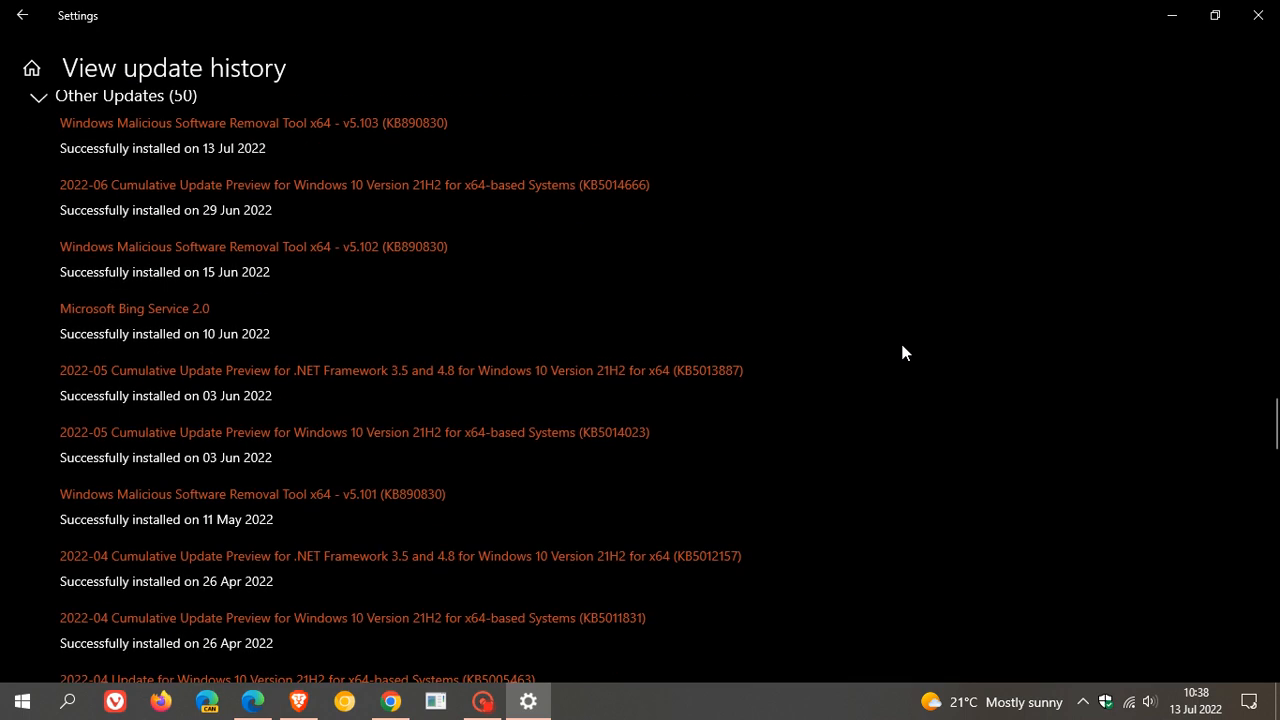
mouse_move(583, 165)
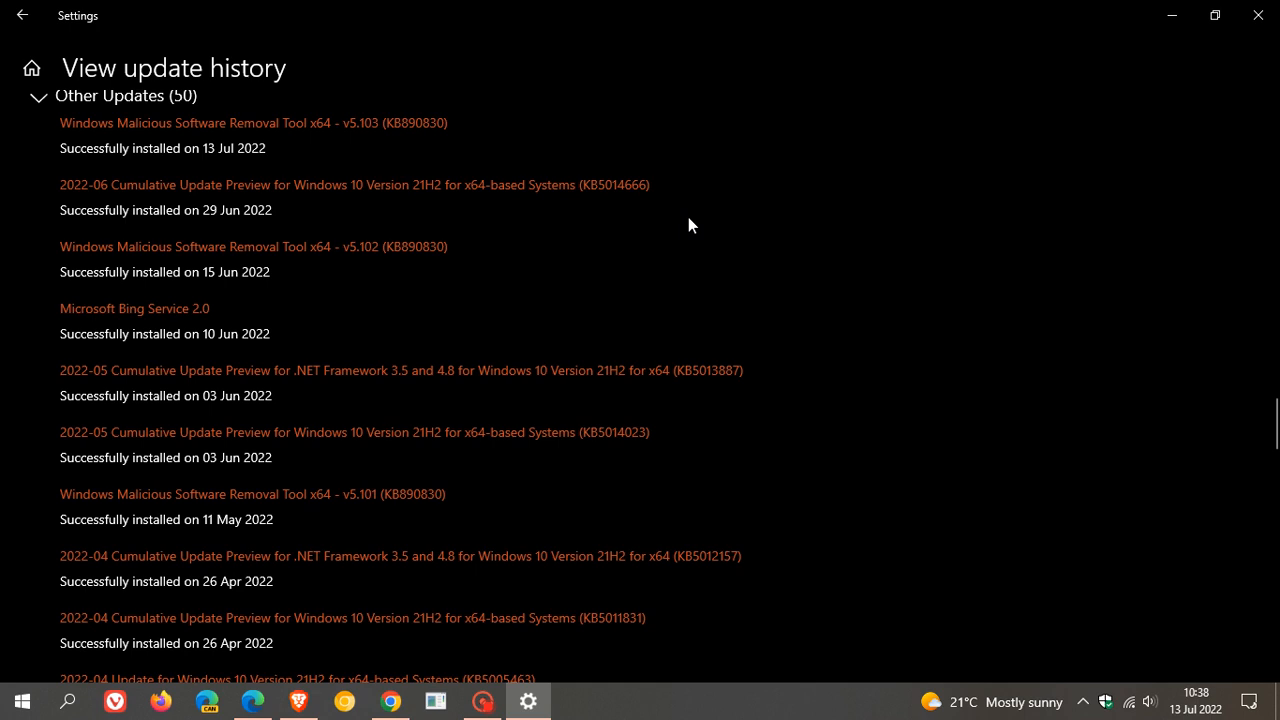
mouse_move(840, 267)
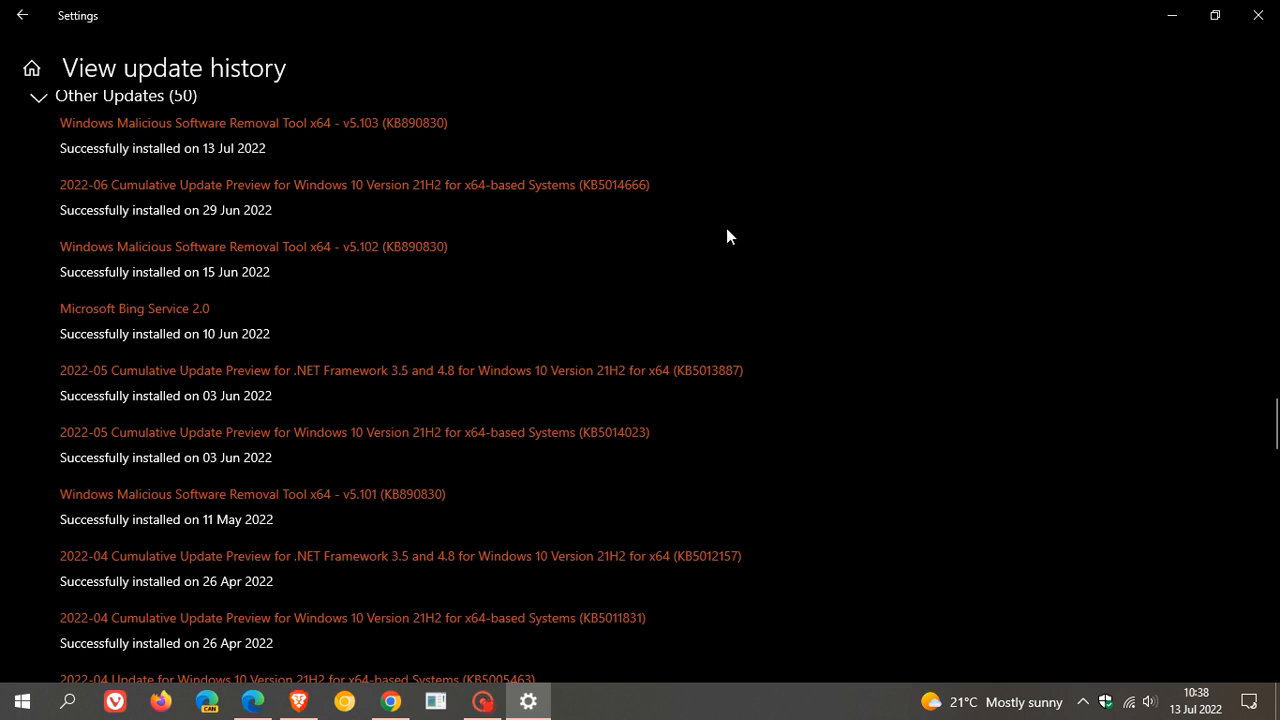
mouse_move(625, 222)
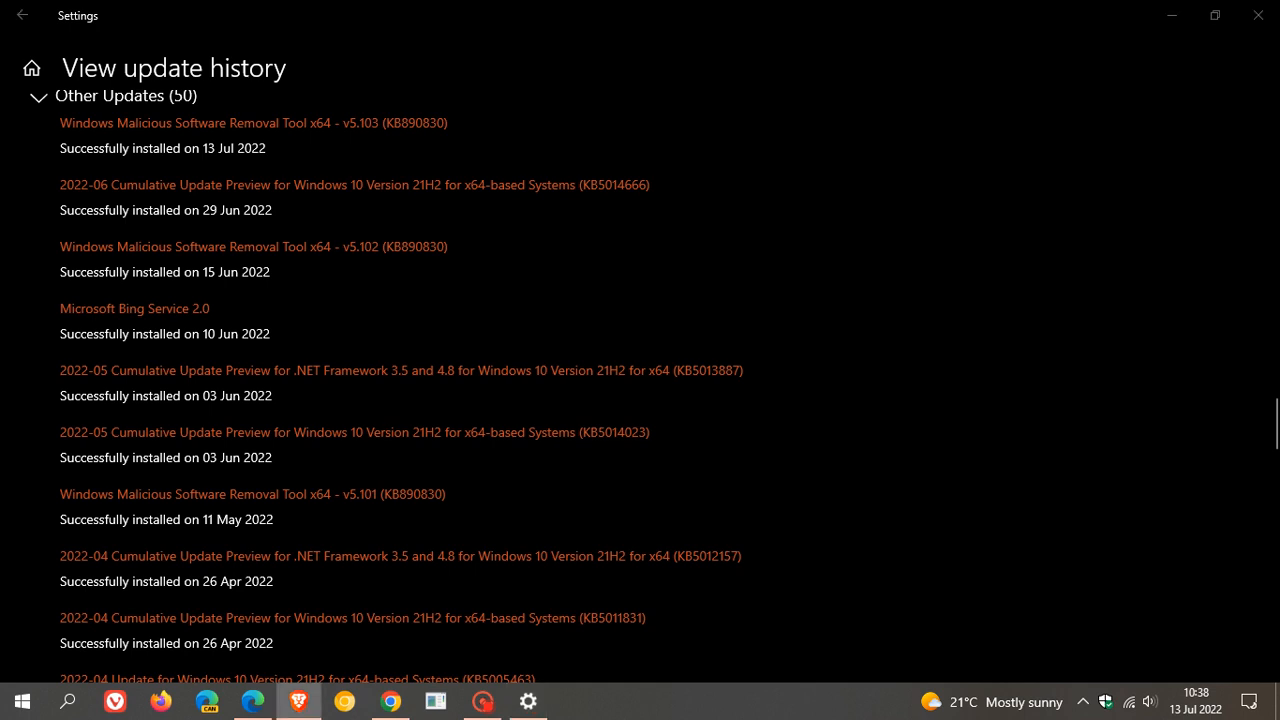
mouse_move(853, 249)
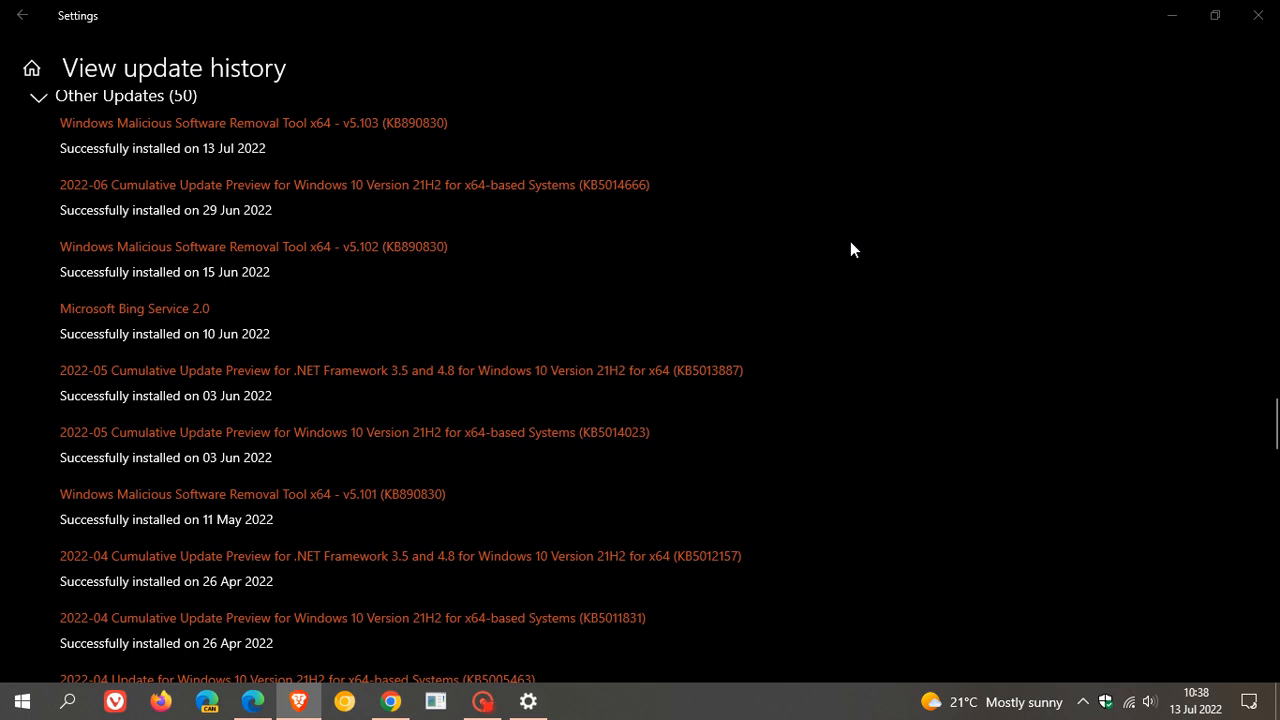
mouse_move(662, 210)
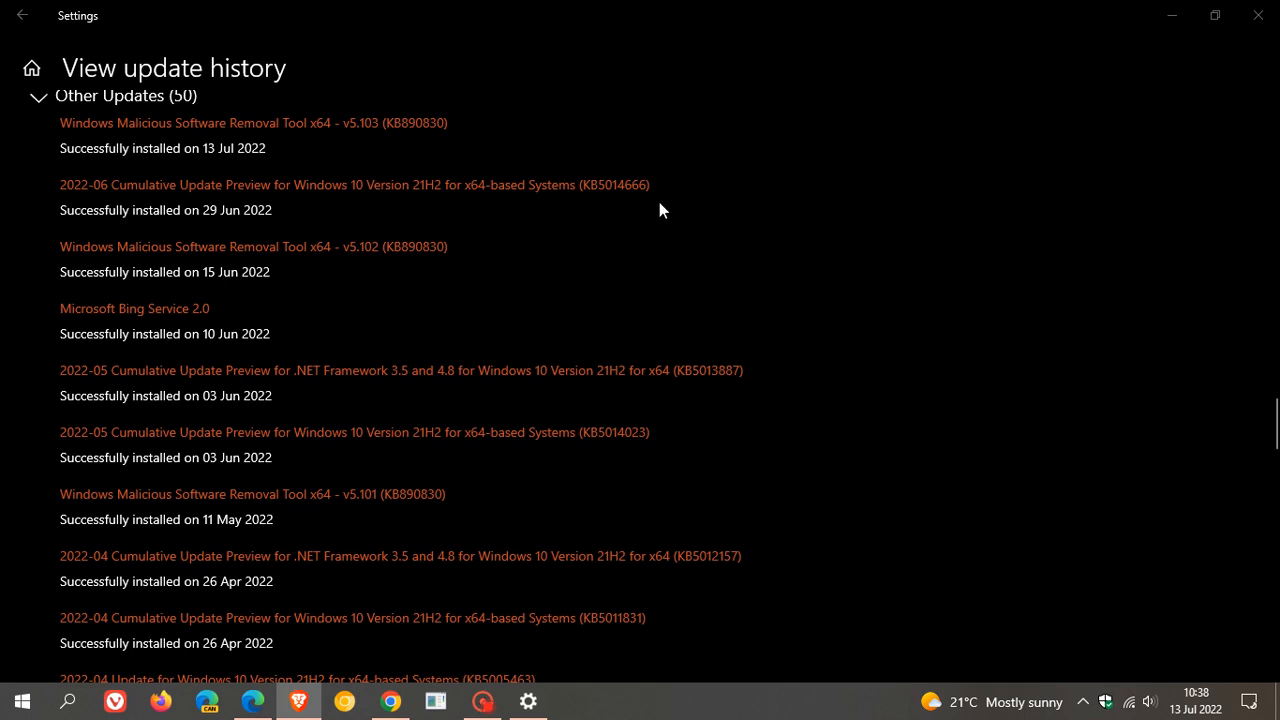
mouse_move(670, 220)
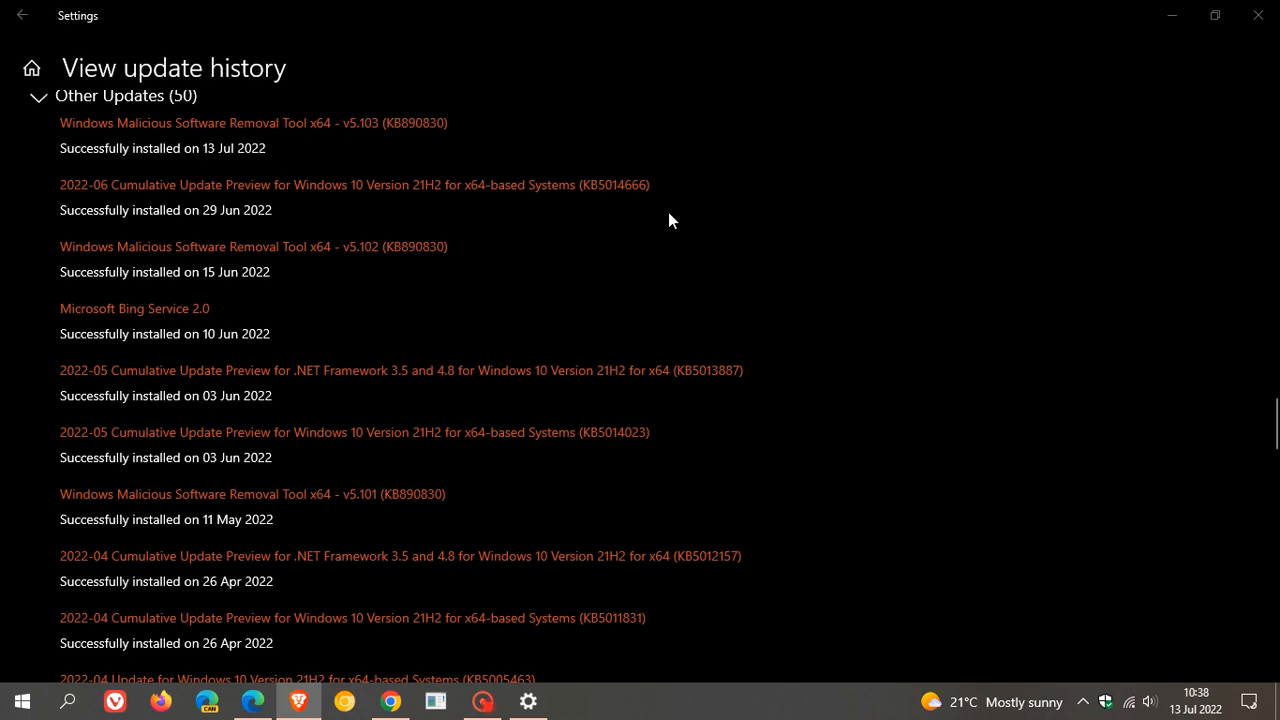
mouse_move(645, 238)
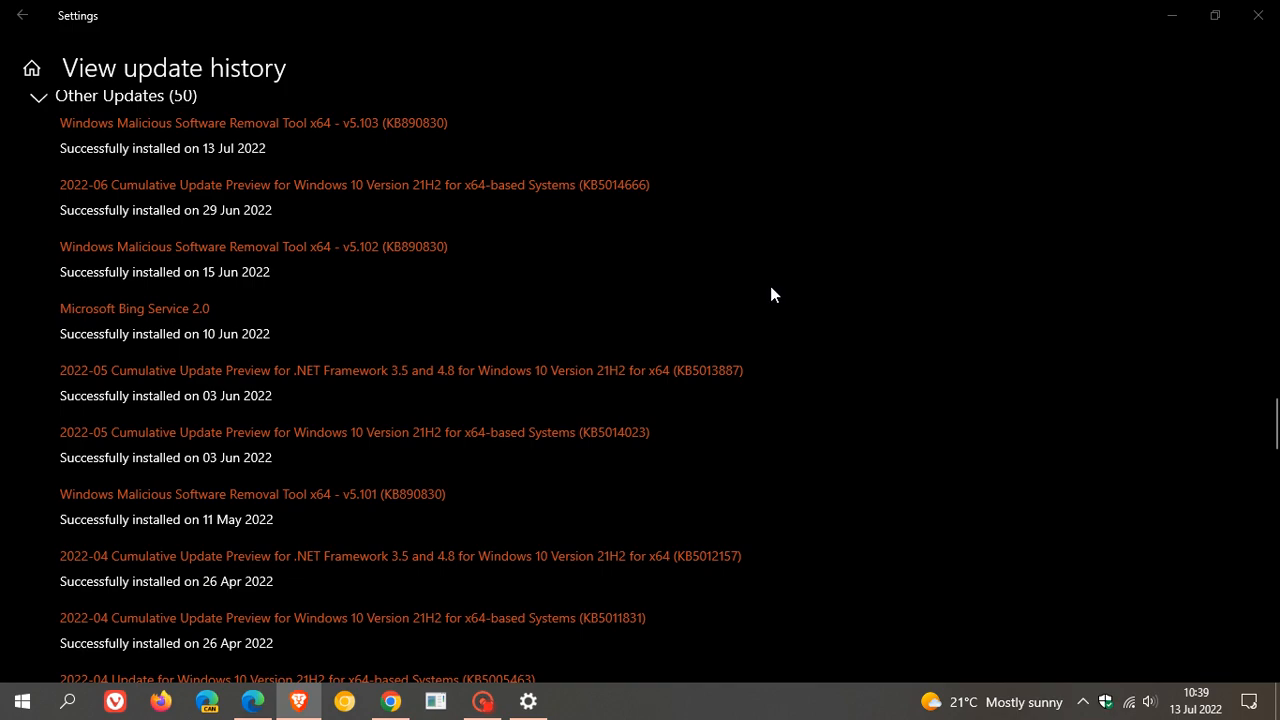
mouse_move(777, 310)
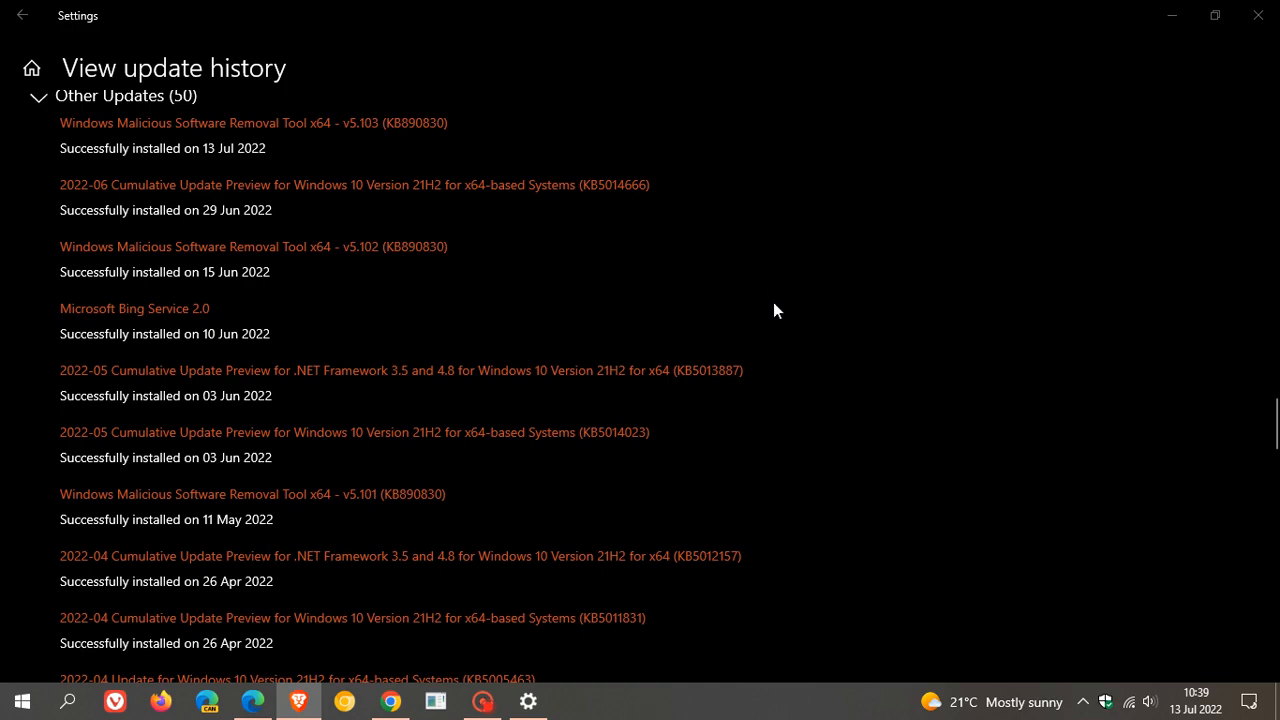
scroll("down", 3)
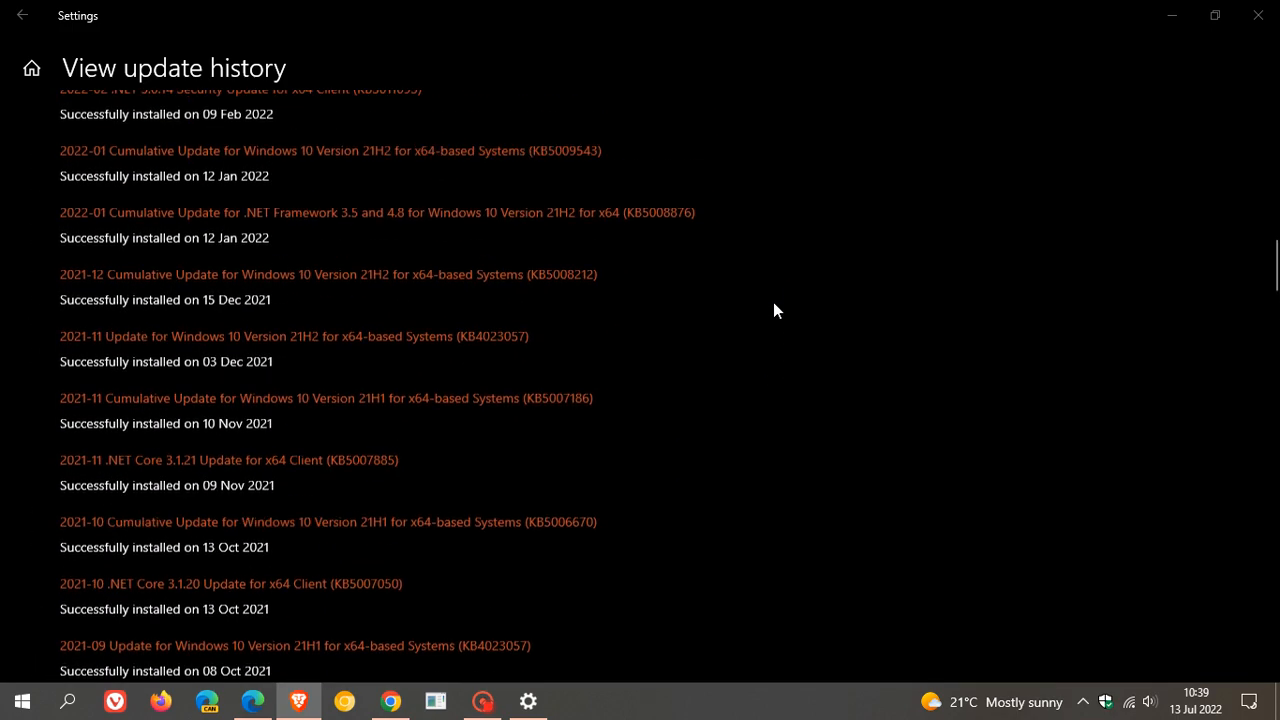
scroll("up", 3)
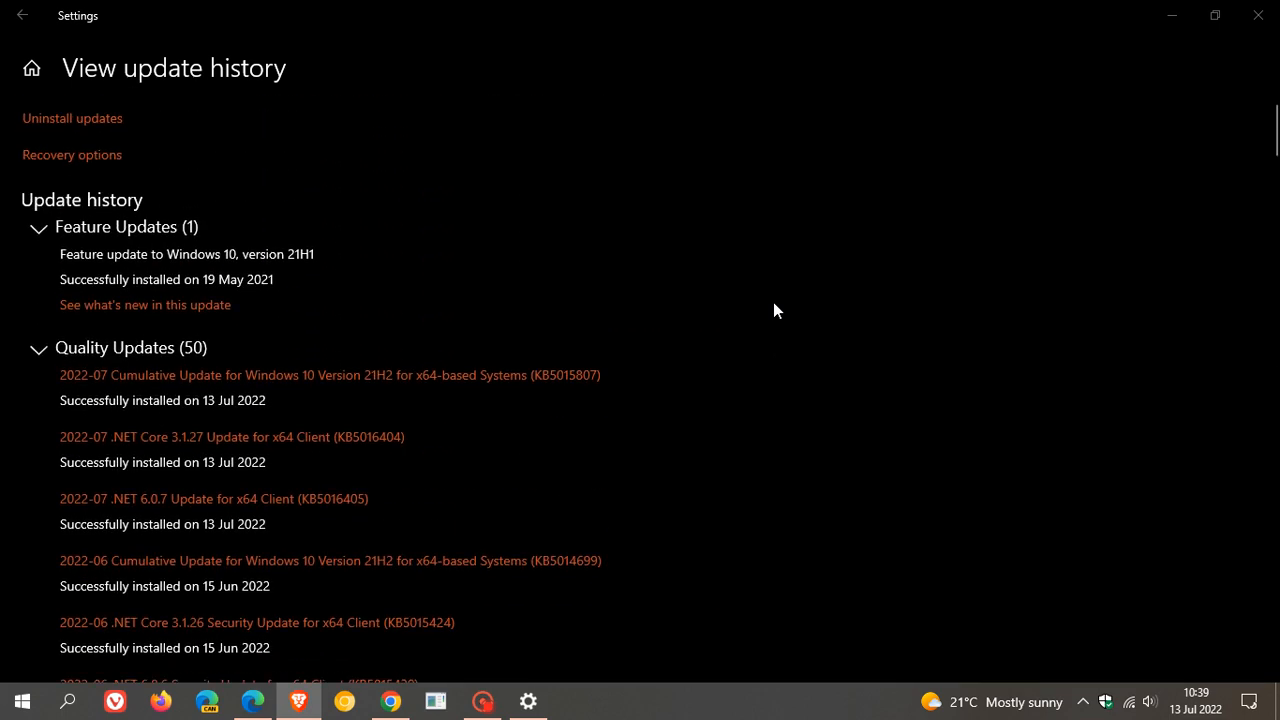
mouse_move(528, 370)
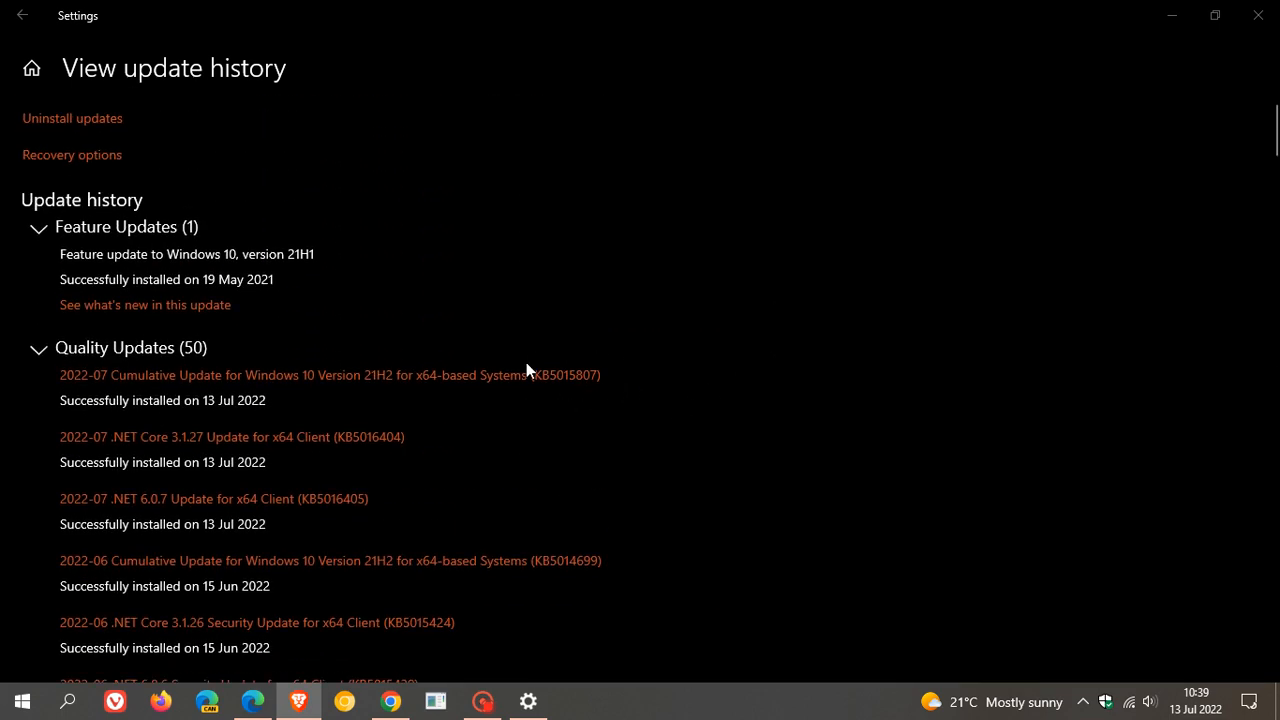
mouse_move(763, 419)
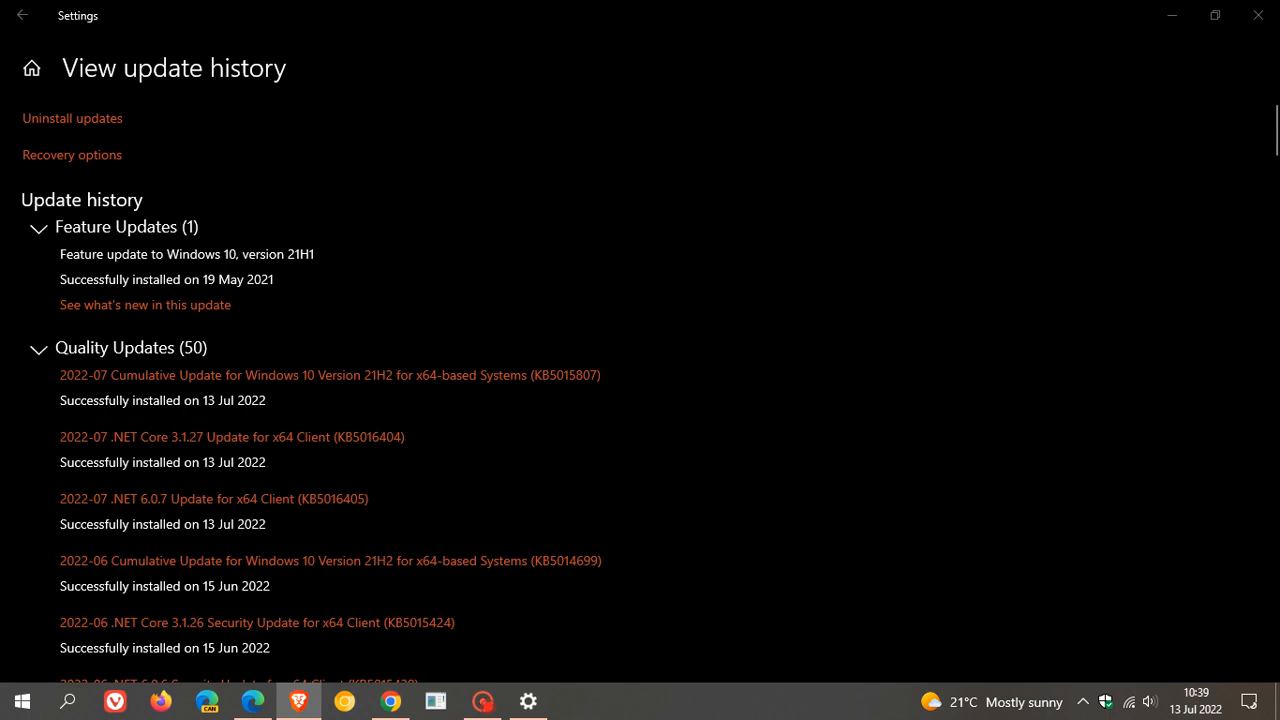
mouse_move(947, 247)
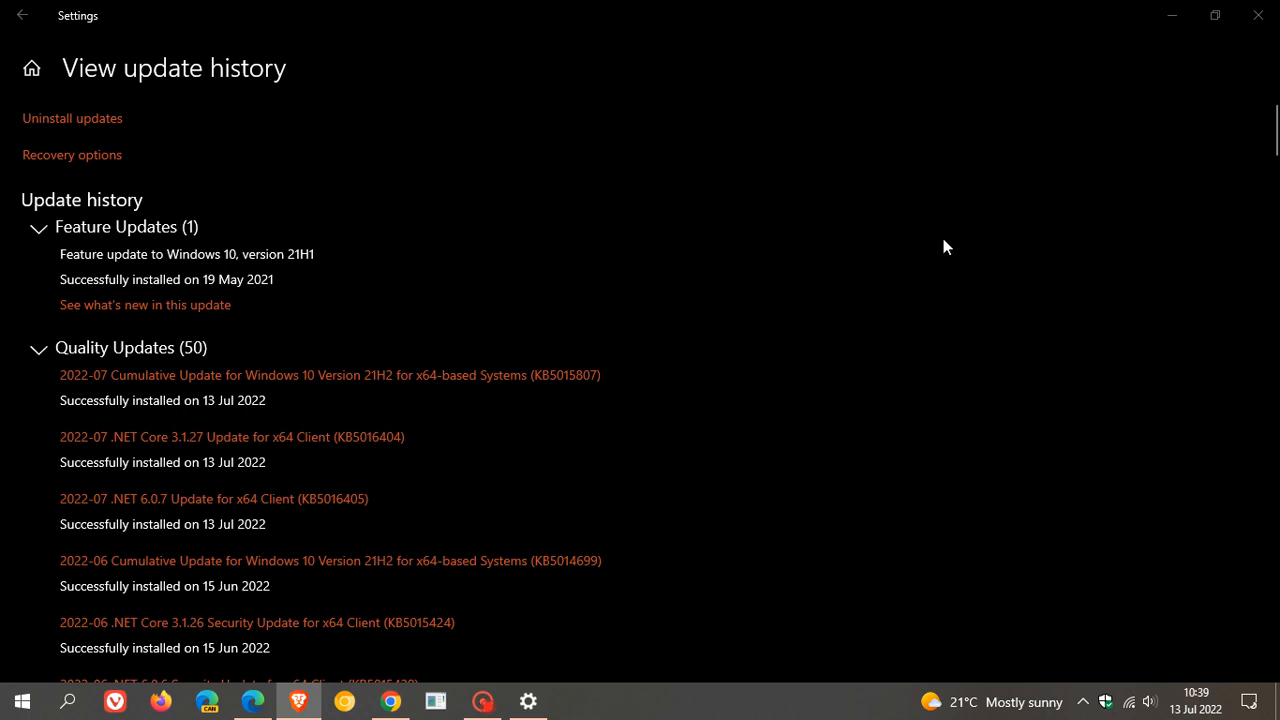
mouse_move(836, 316)
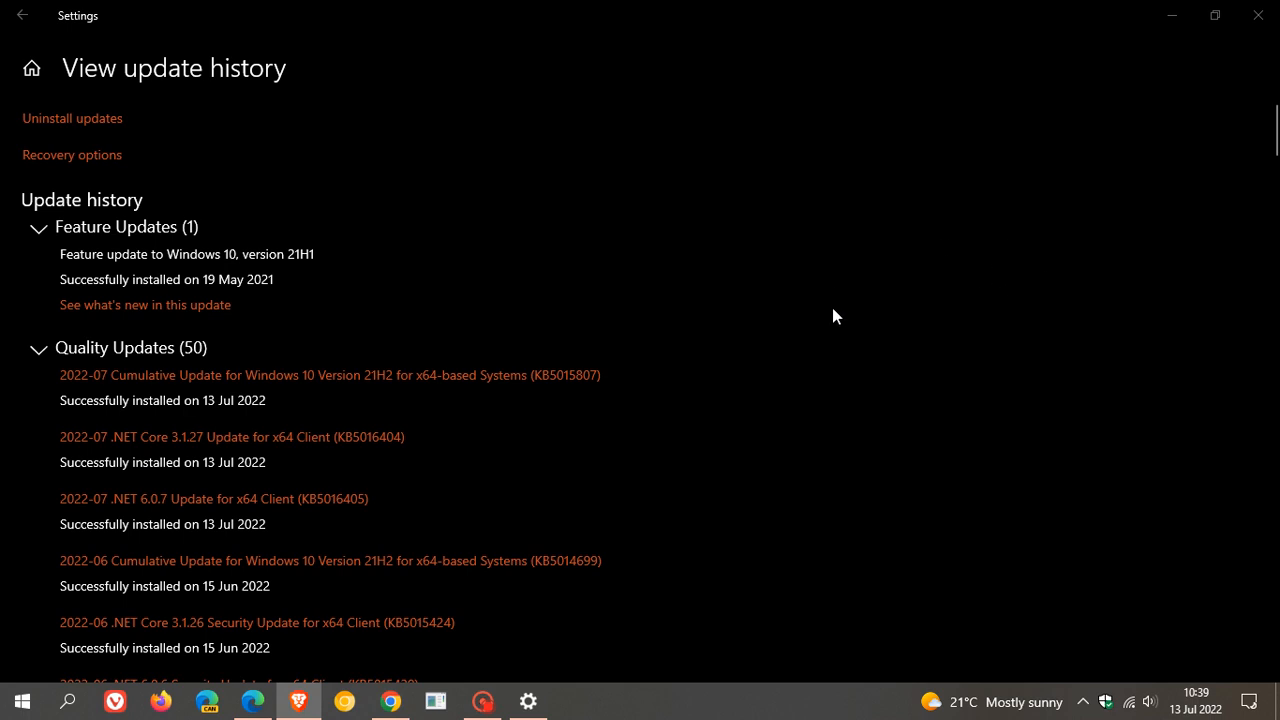
mouse_move(691, 387)
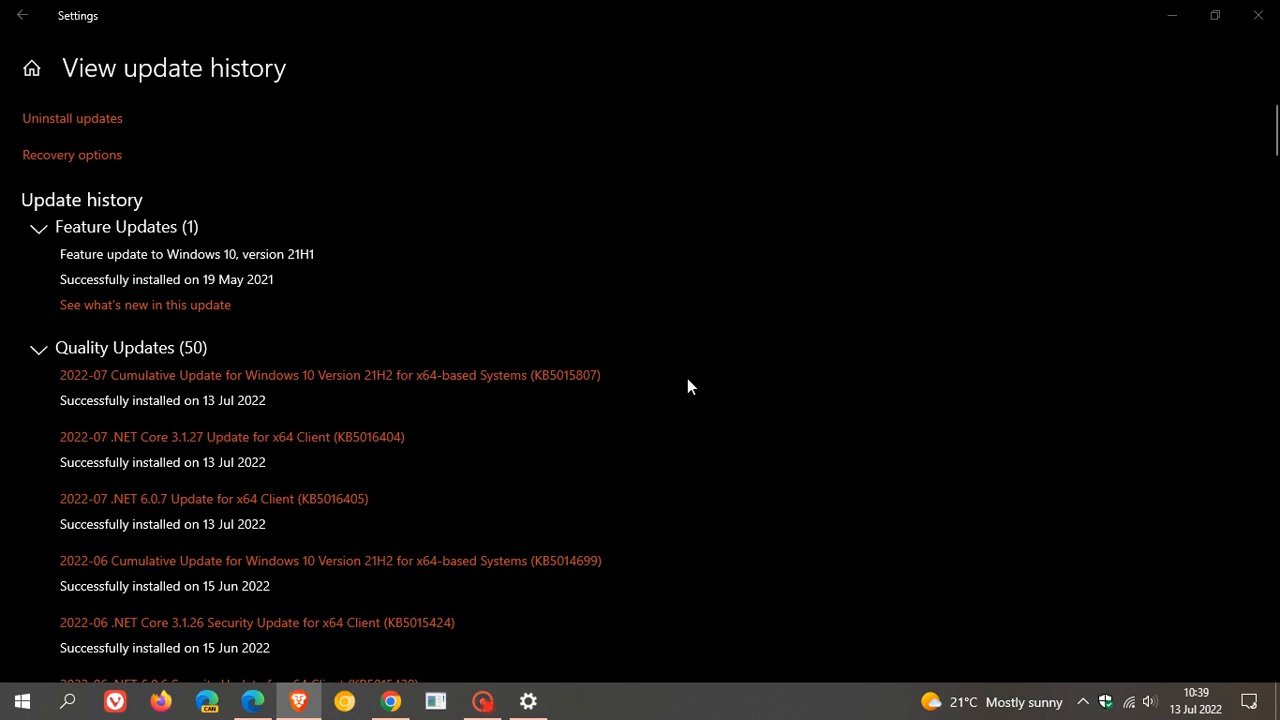
mouse_move(696, 376)
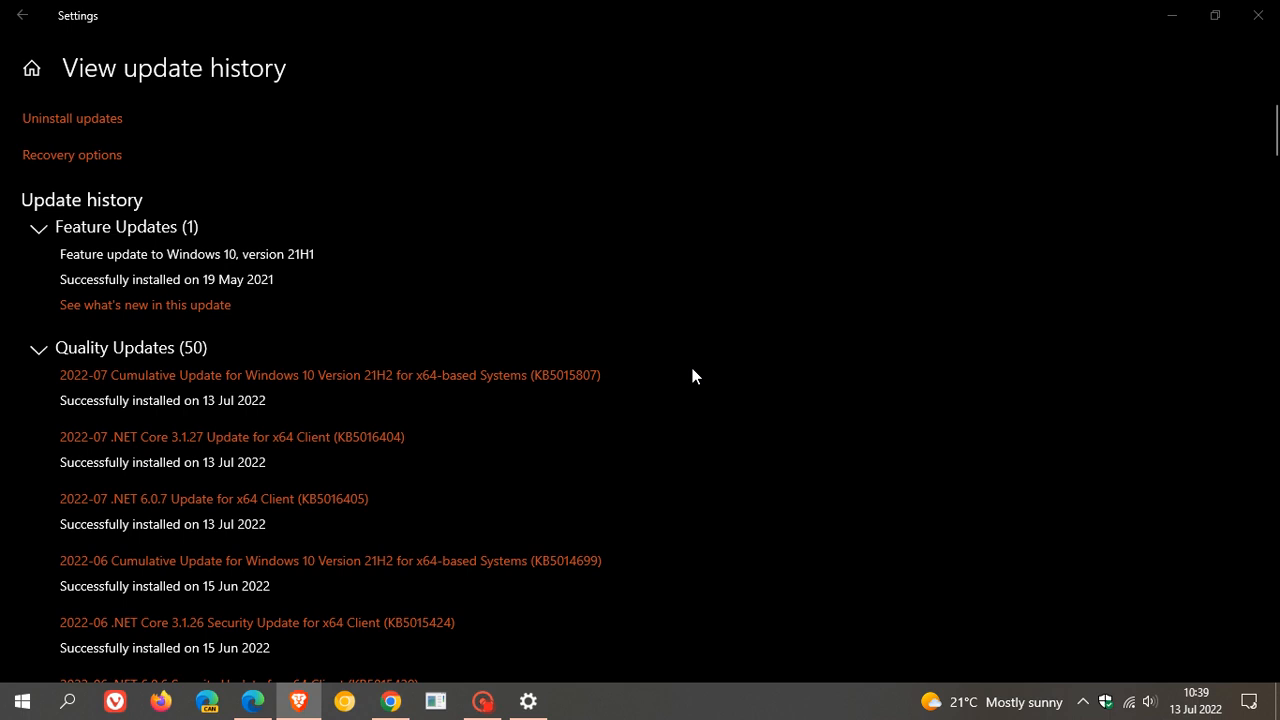
mouse_move(709, 374)
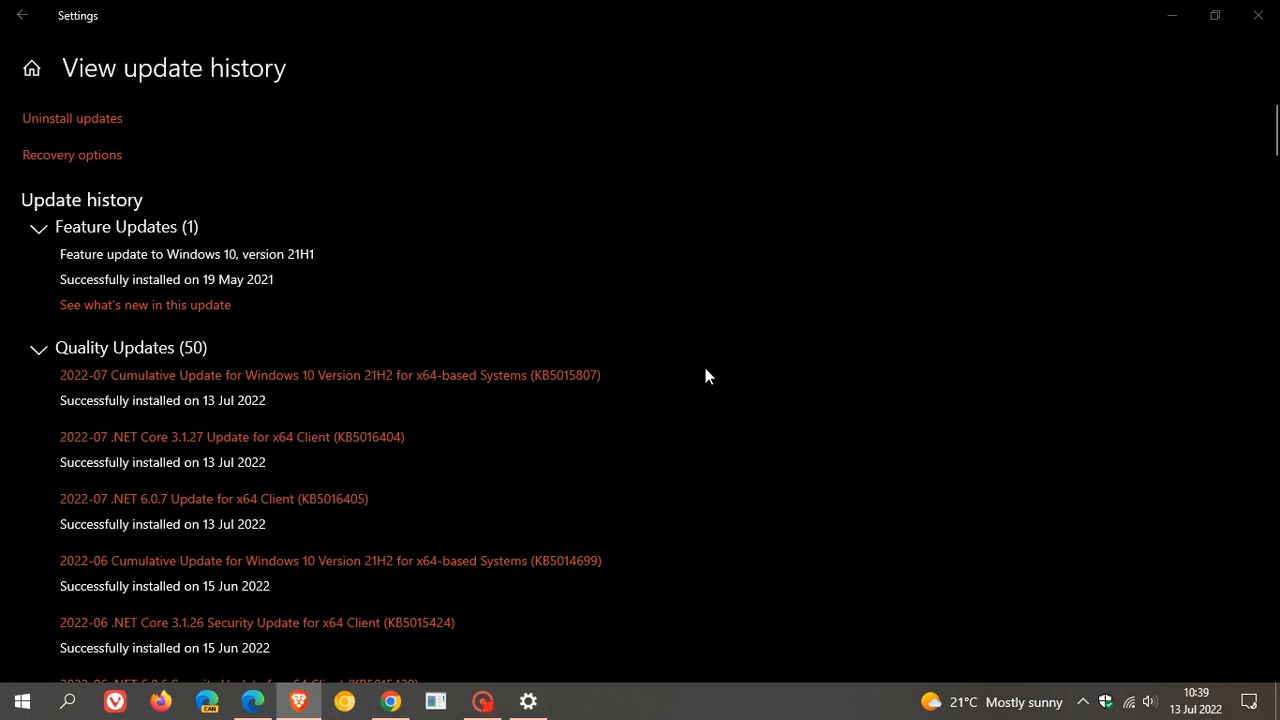
mouse_move(710, 378)
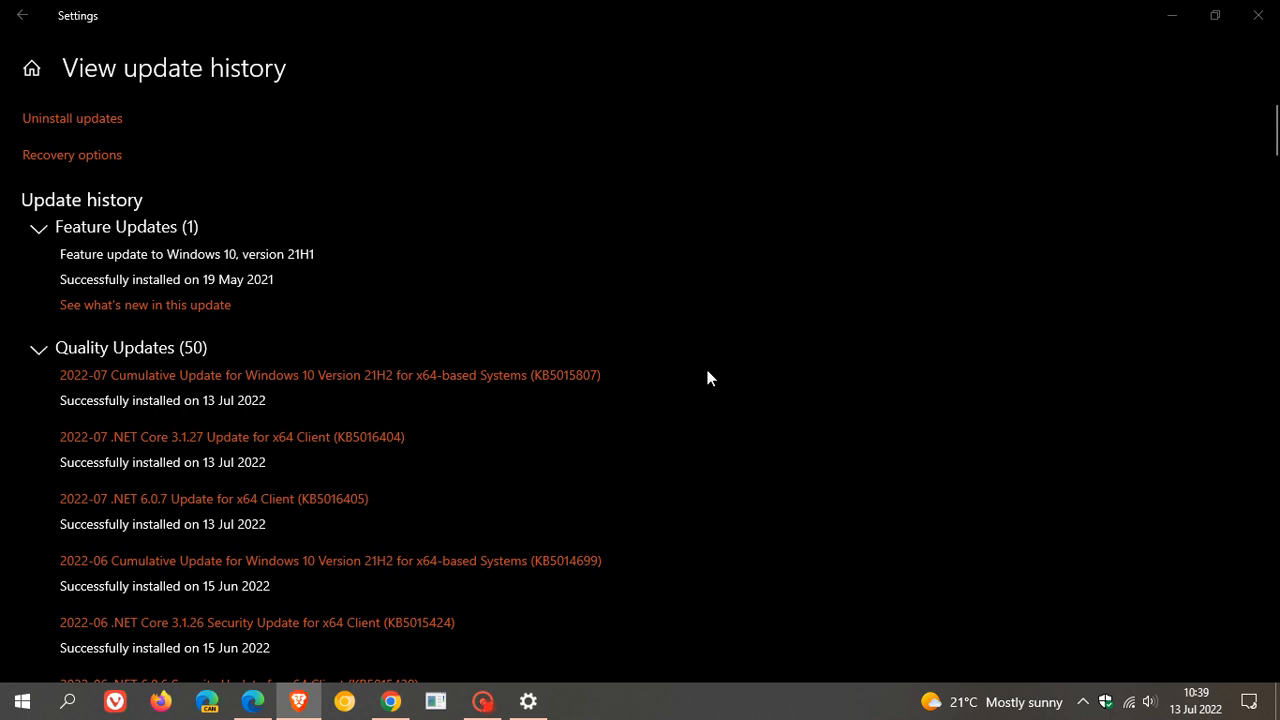
mouse_move(700, 376)
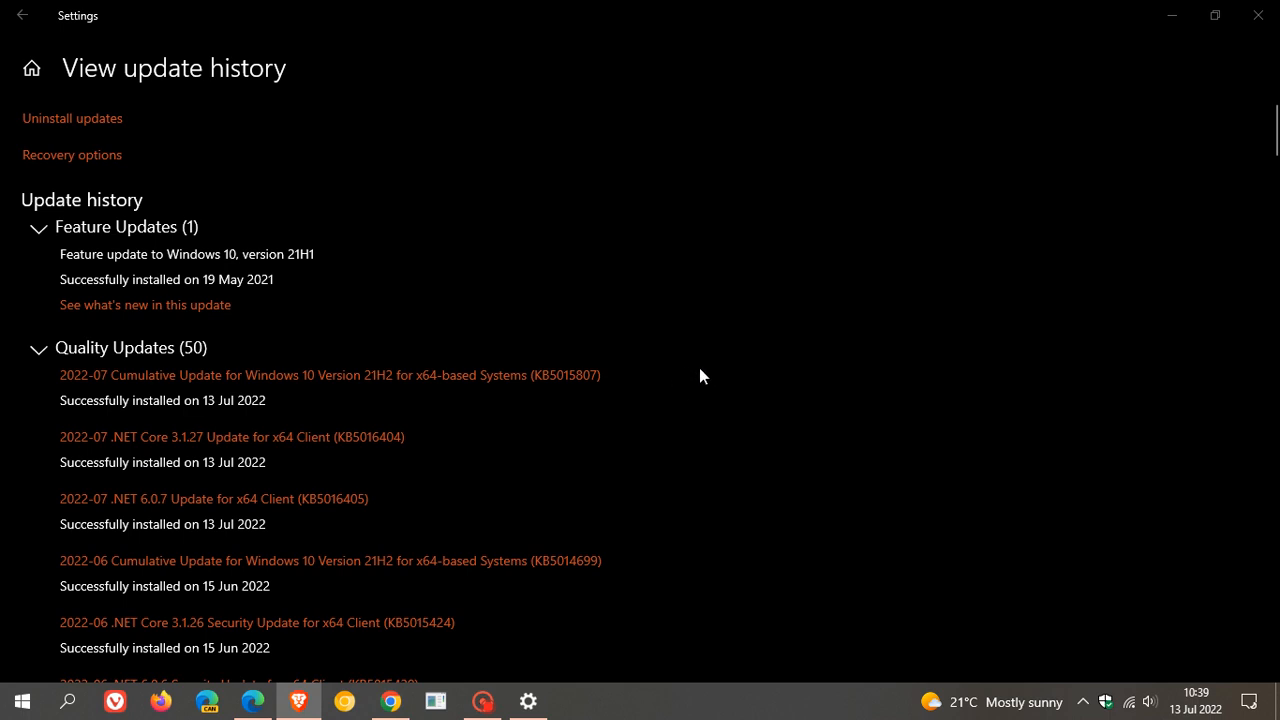
mouse_move(736, 370)
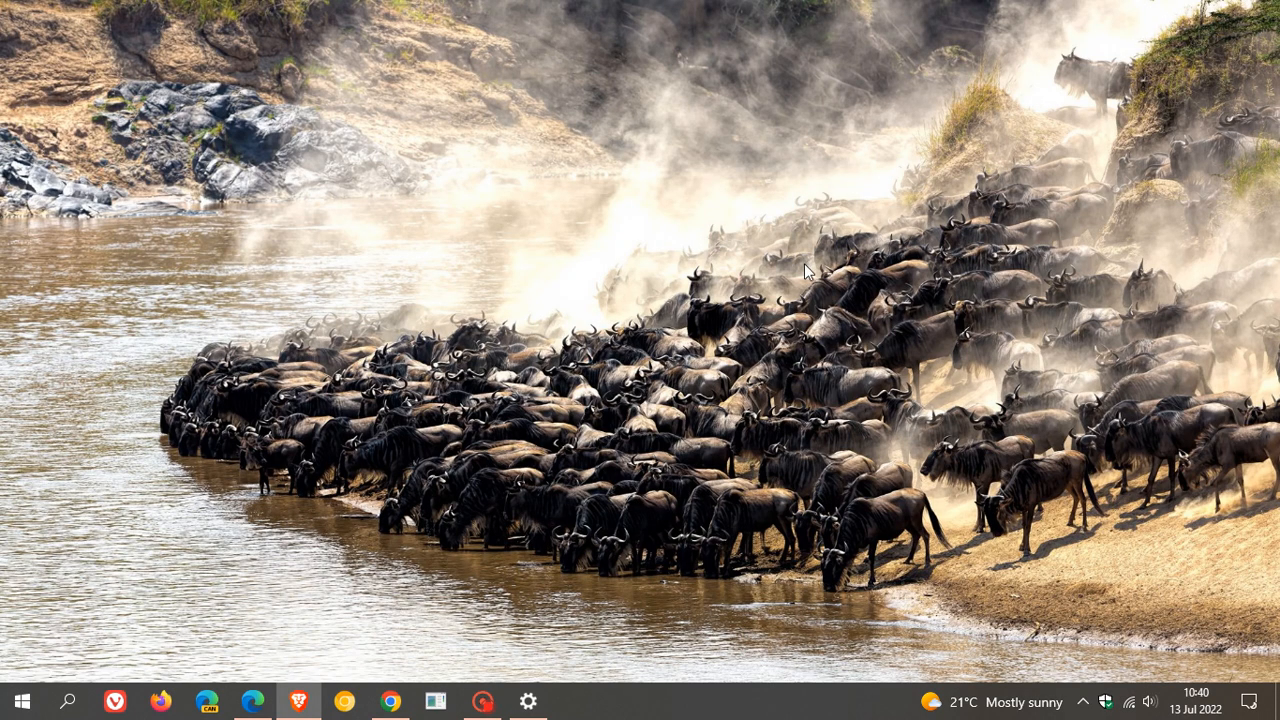
mouse_move(855, 254)
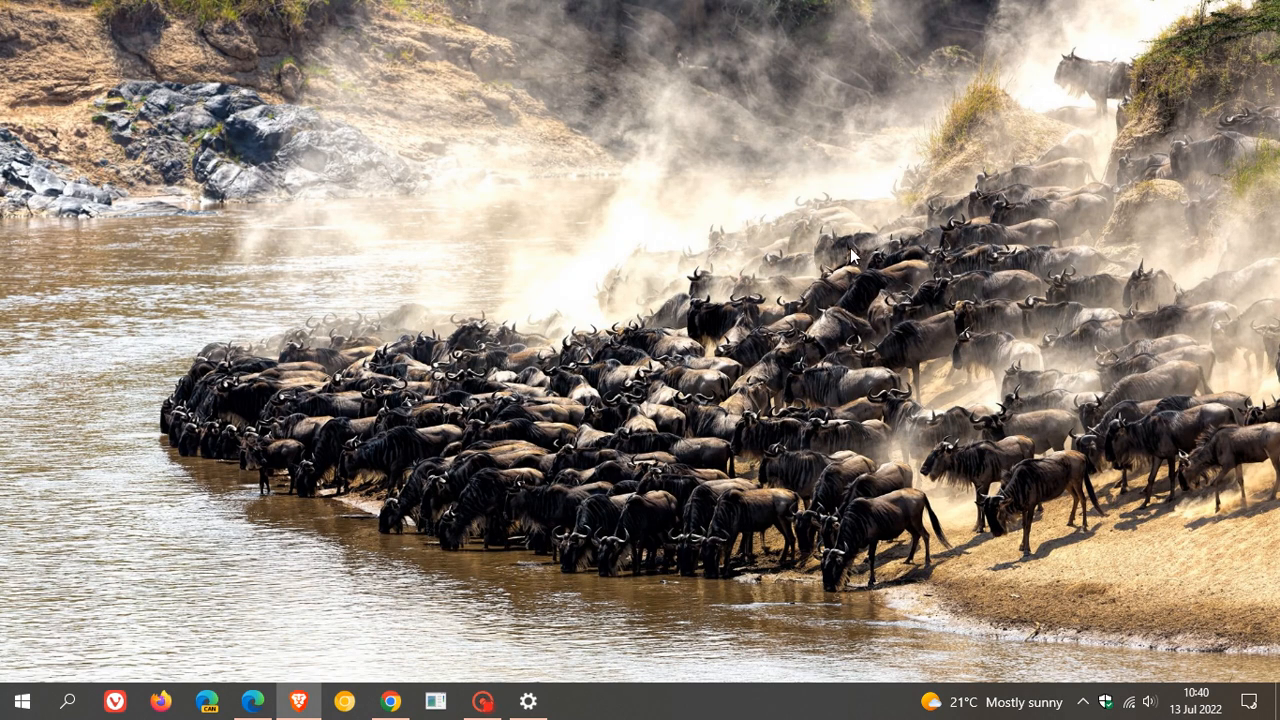
mouse_move(862, 262)
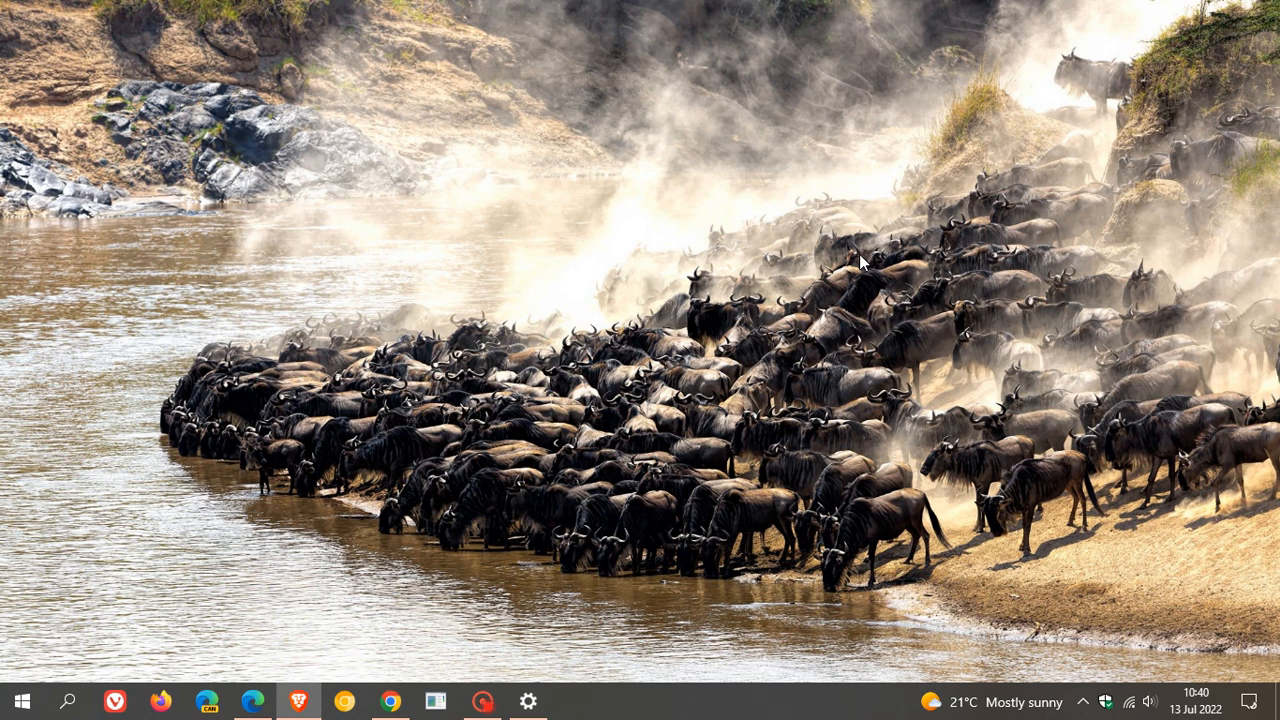
mouse_move(894, 282)
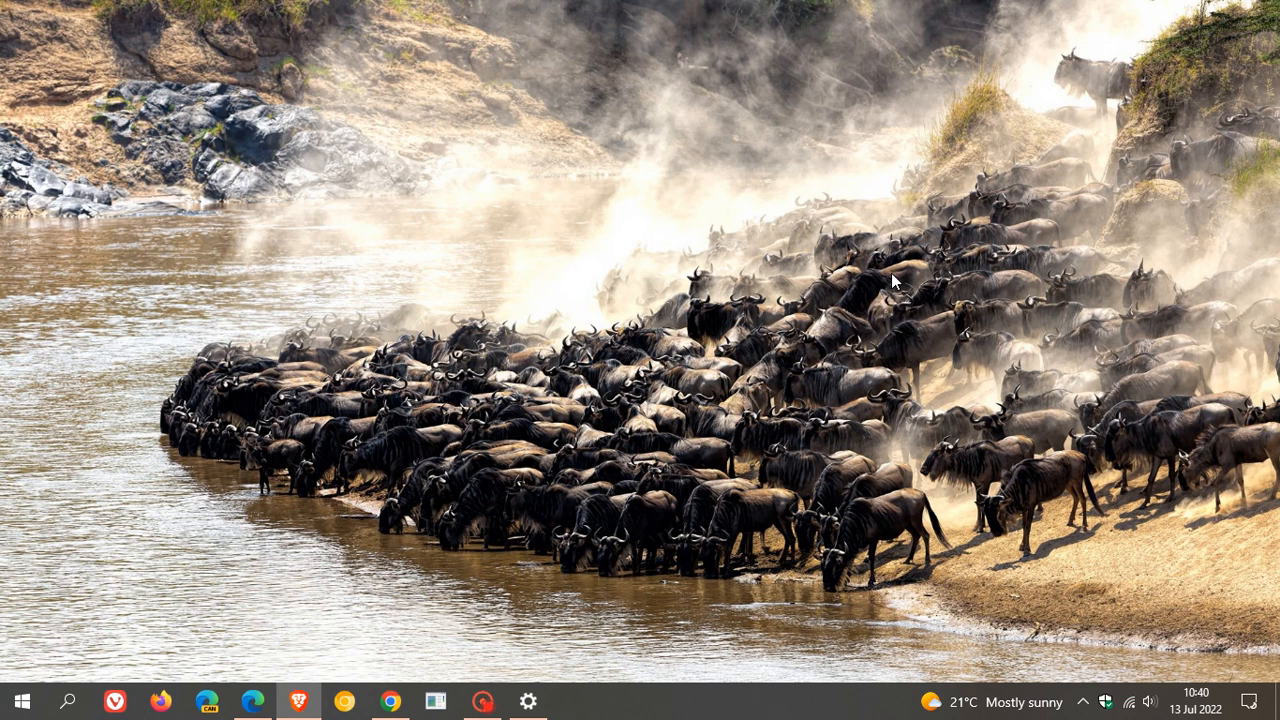
mouse_move(916, 276)
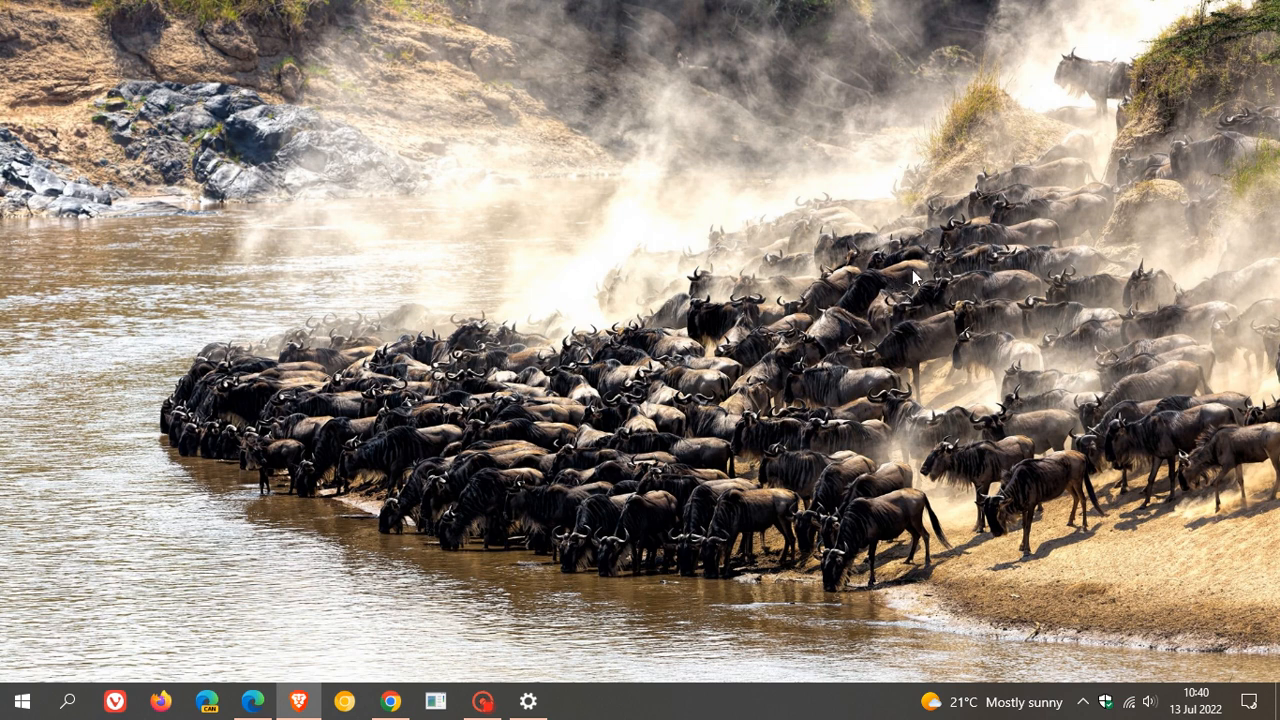
mouse_move(560, 658)
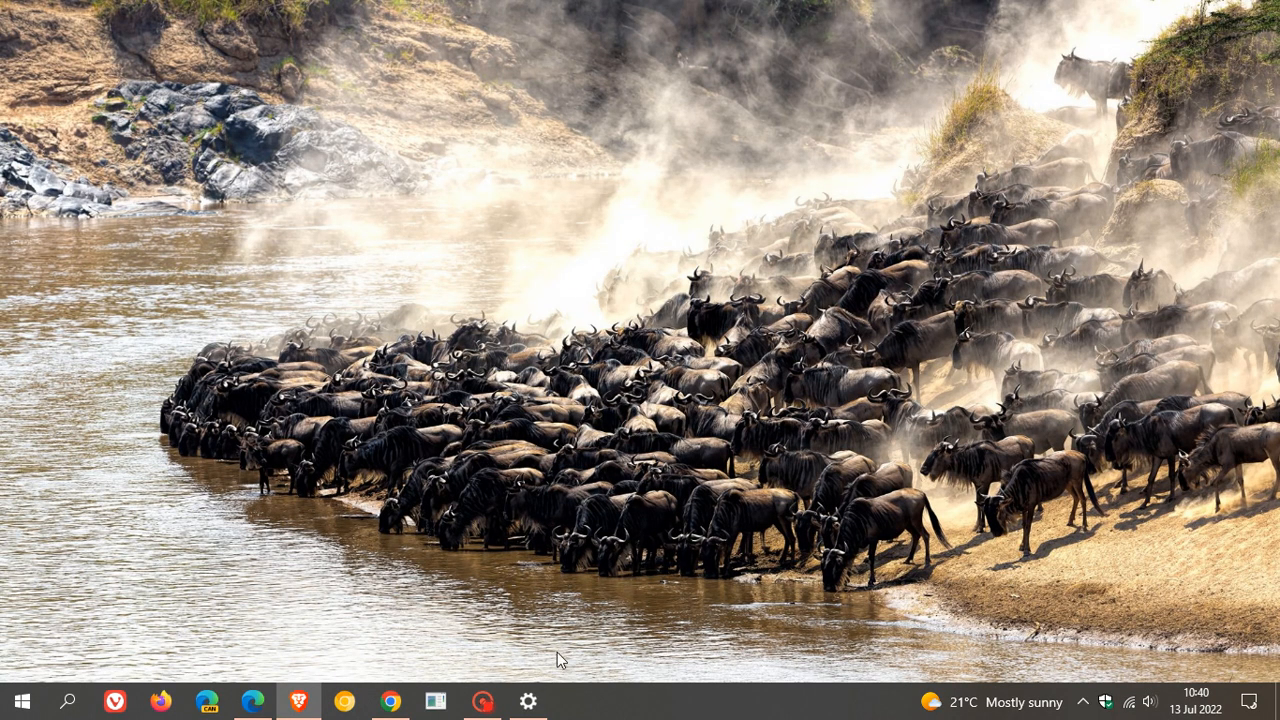
- Minimize Settings and bring up Edge showing the KB5015807 Update Catalog results
left_click(528, 700)
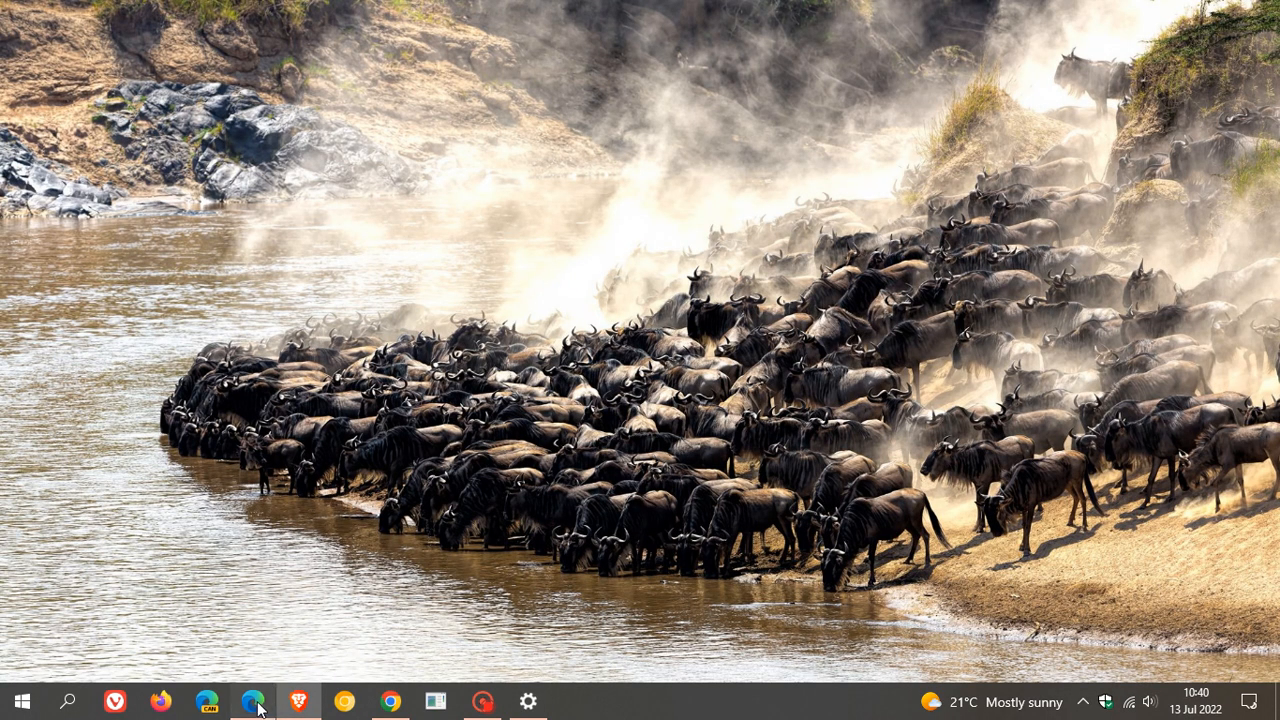
left_click(253, 701)
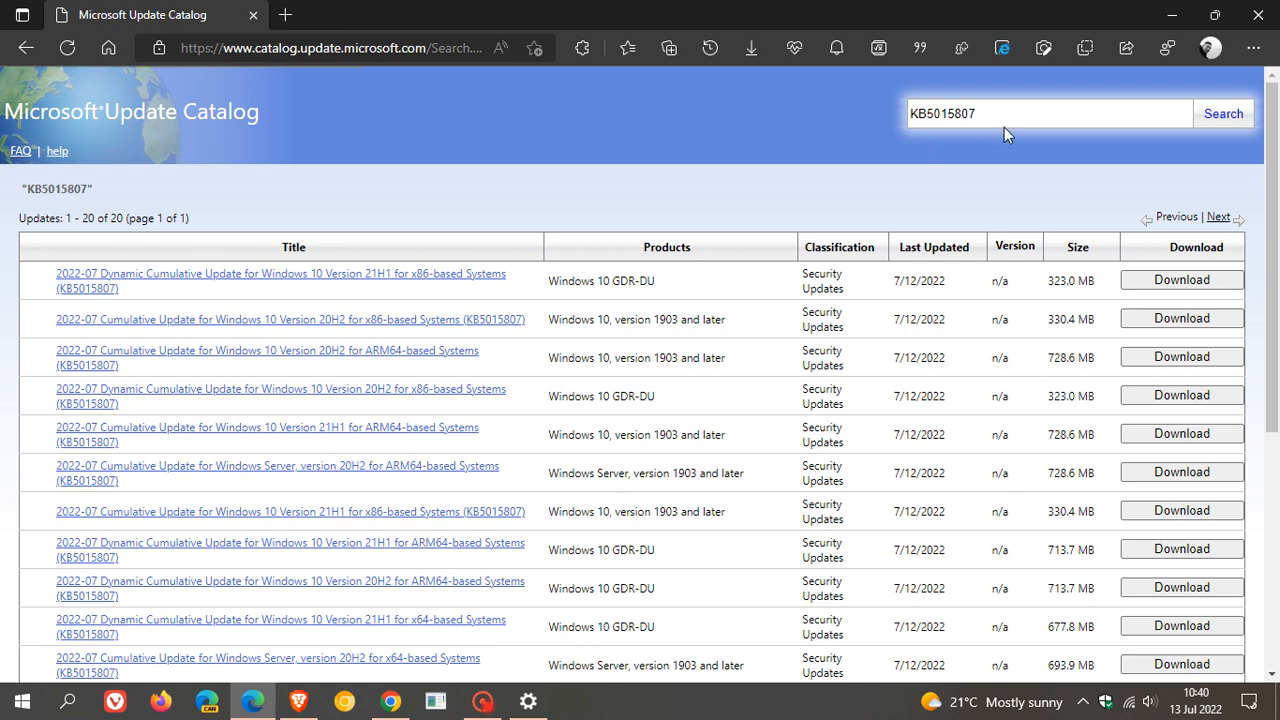
mouse_move(825, 411)
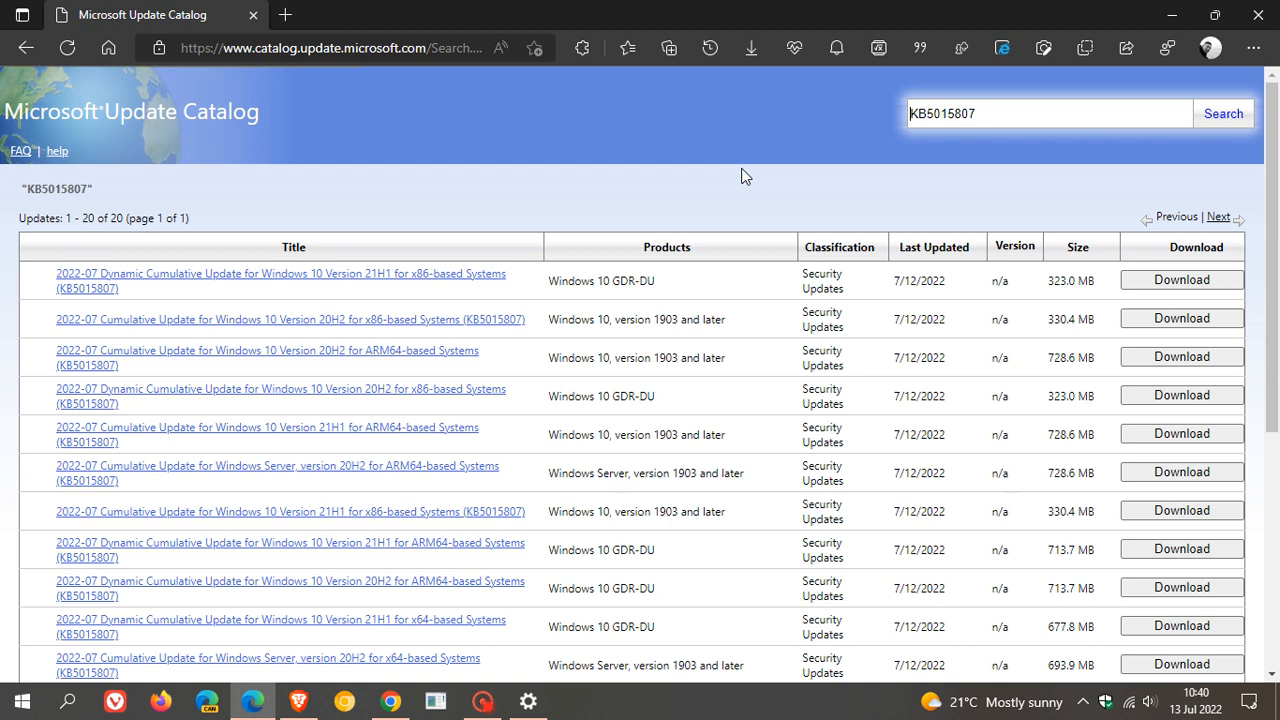
mouse_move(790, 150)
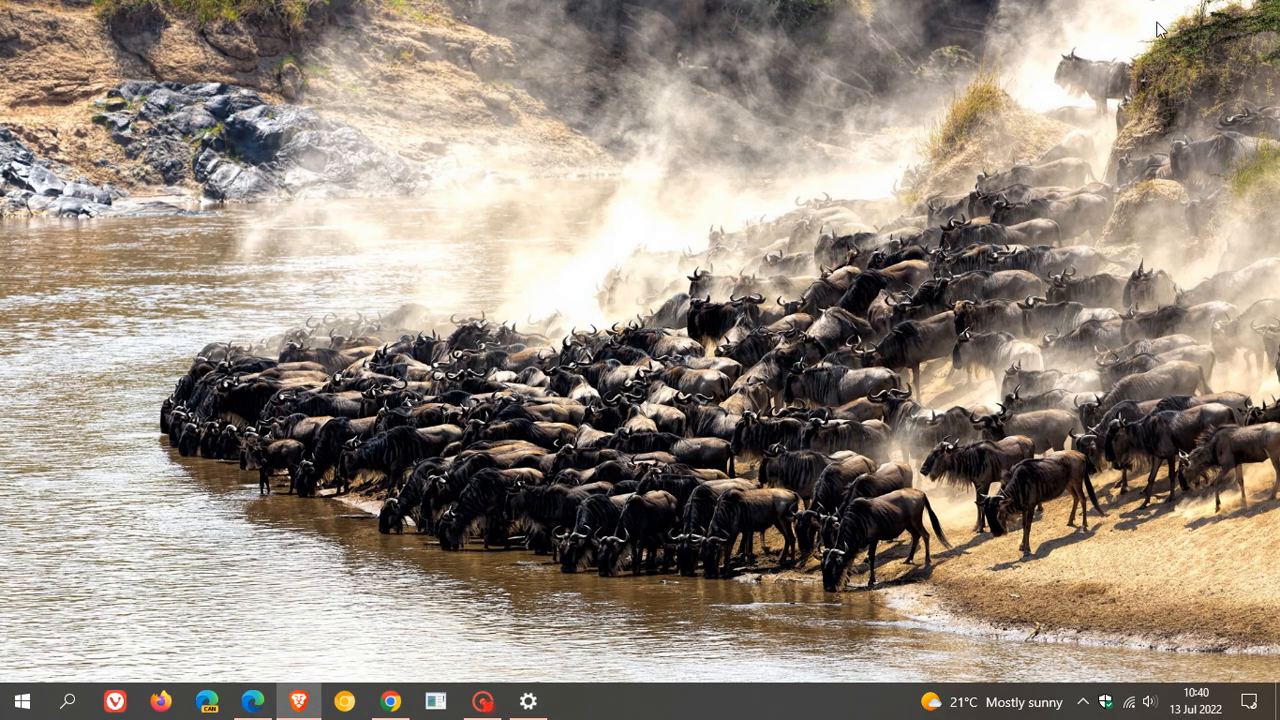
mouse_move(728, 451)
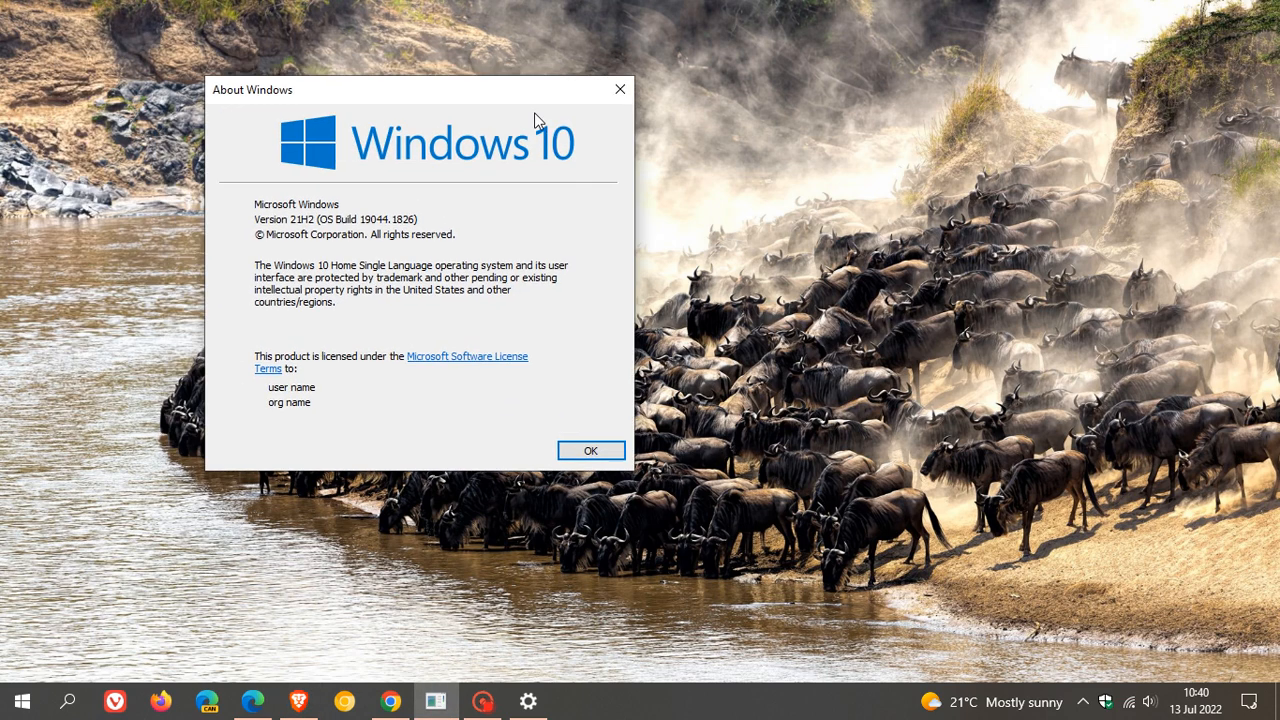
- Centre the About Windows dialog, check OS Build 19044.1826, and dismiss it
left_click_drag(400, 89, 614, 135)
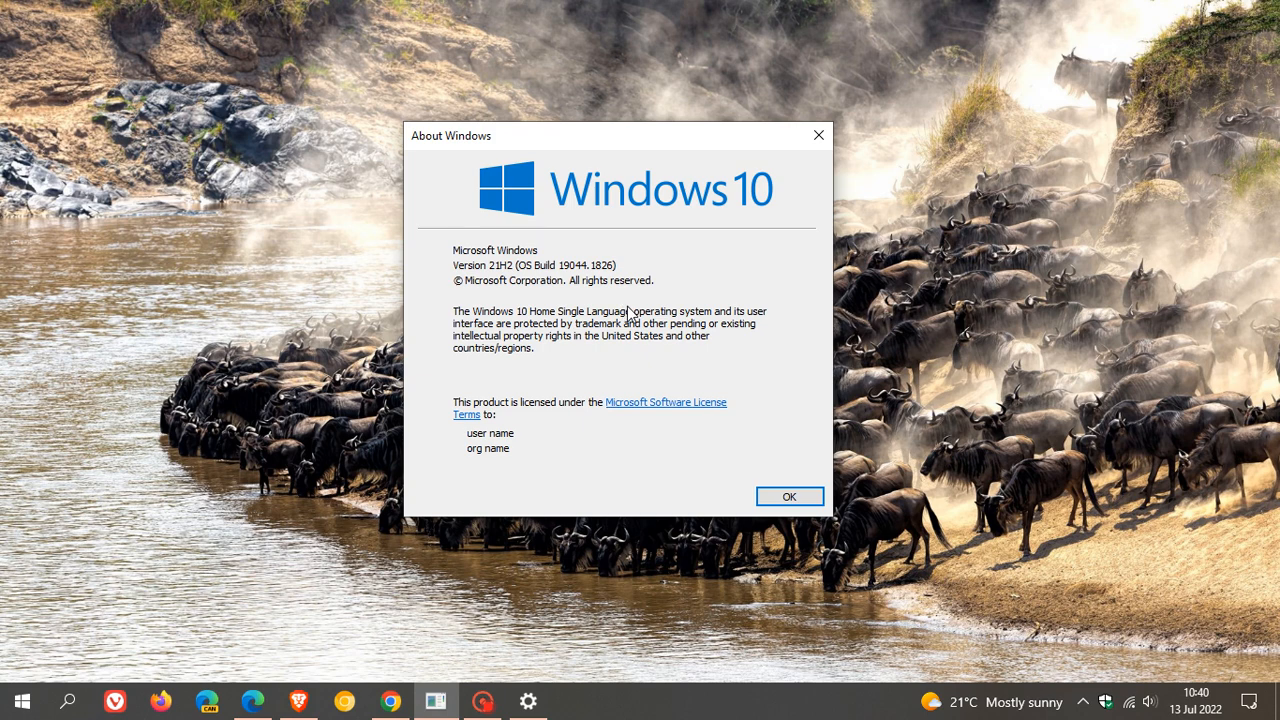
mouse_move(537, 288)
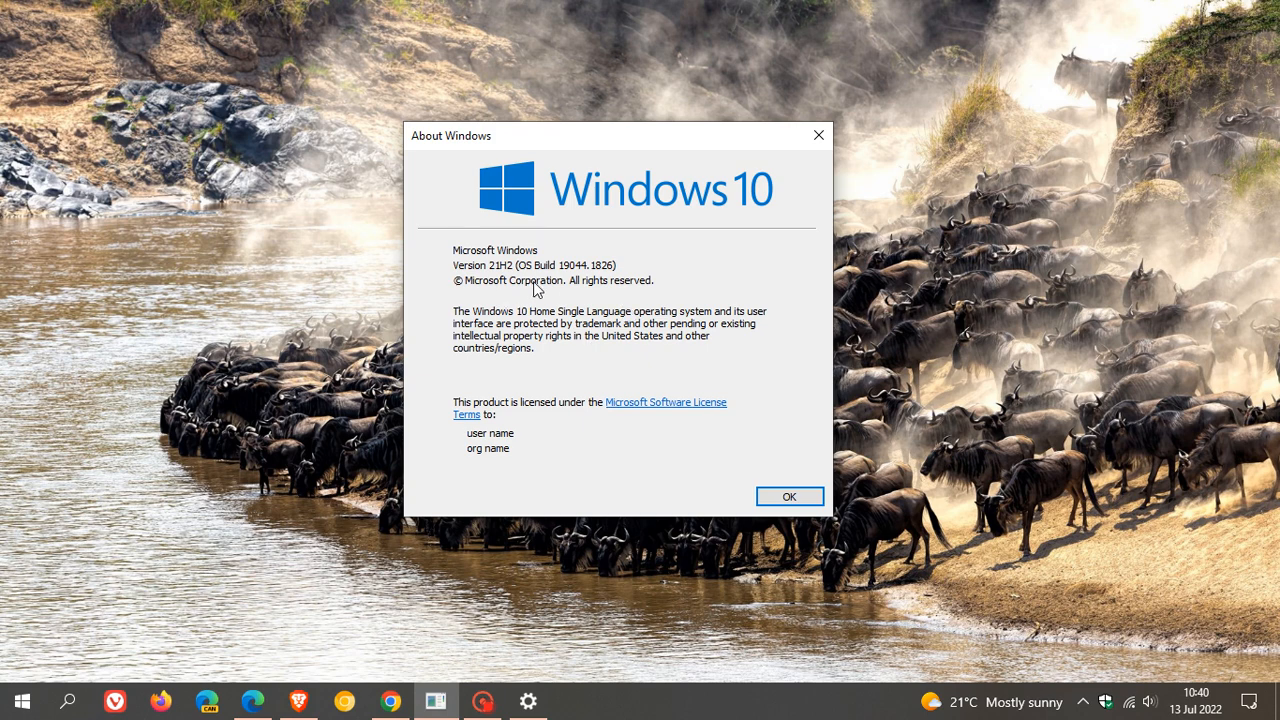
mouse_move(572, 288)
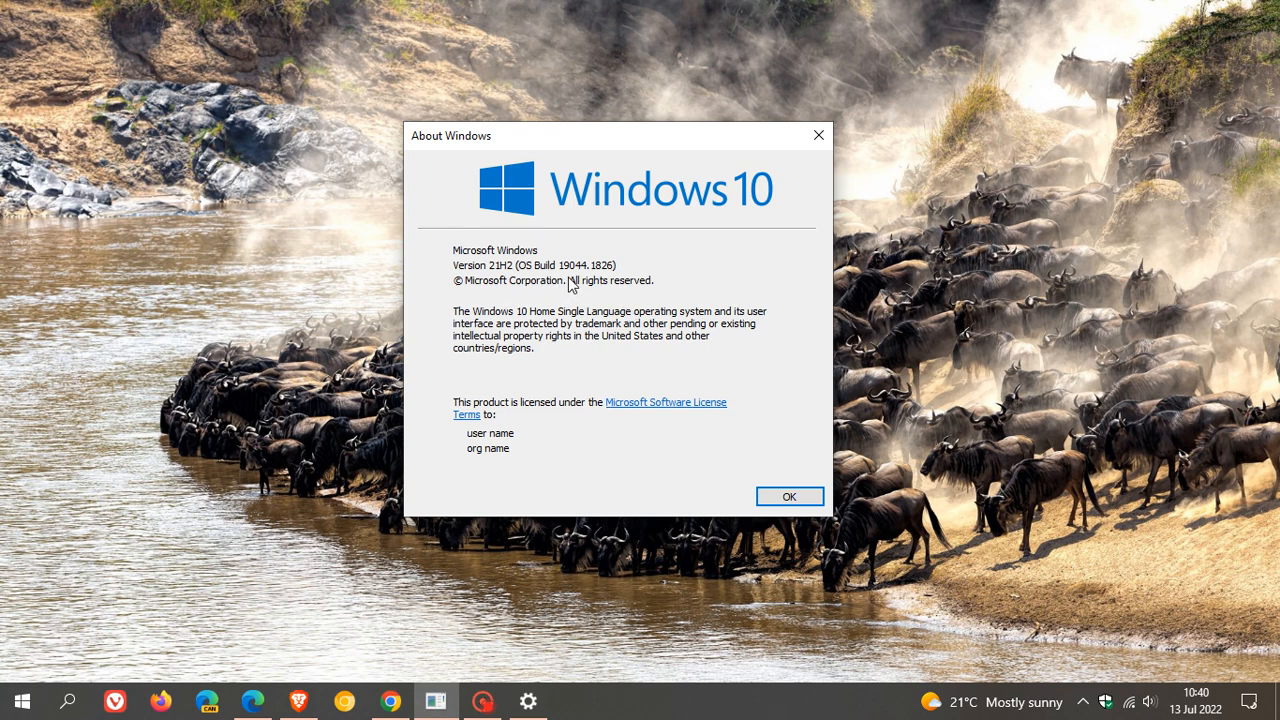
mouse_move(593, 282)
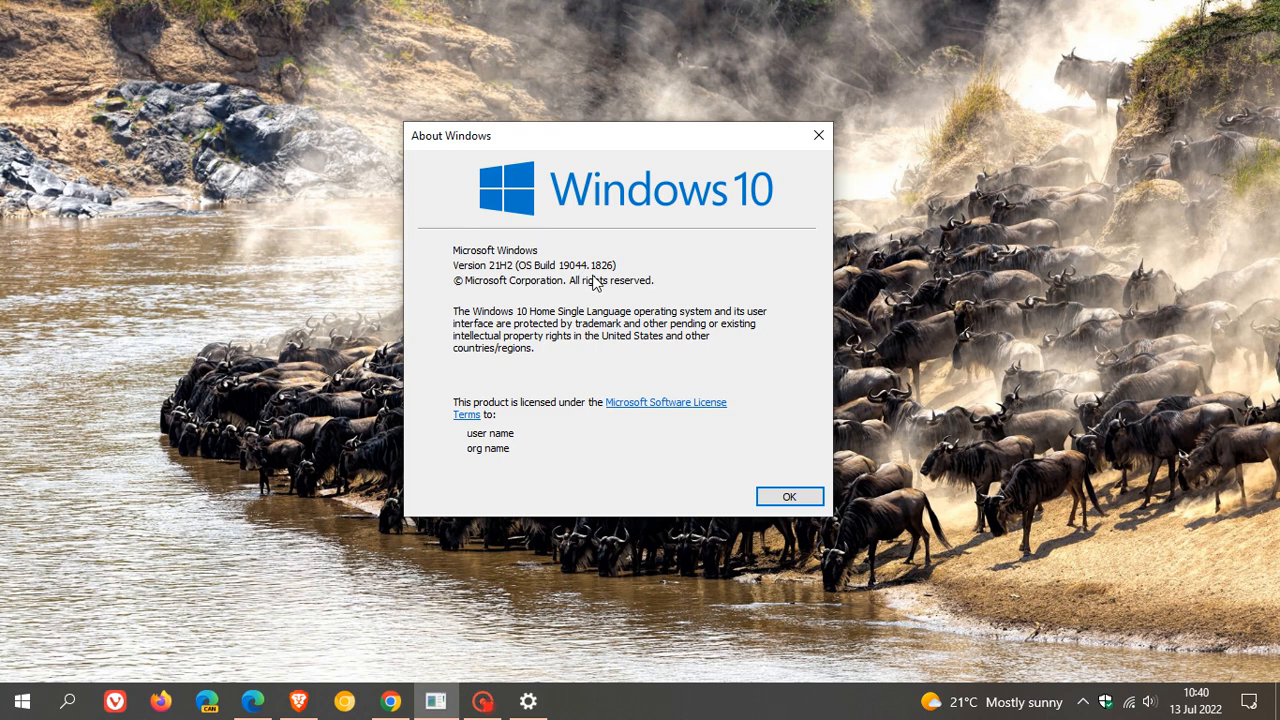
left_click(789, 496)
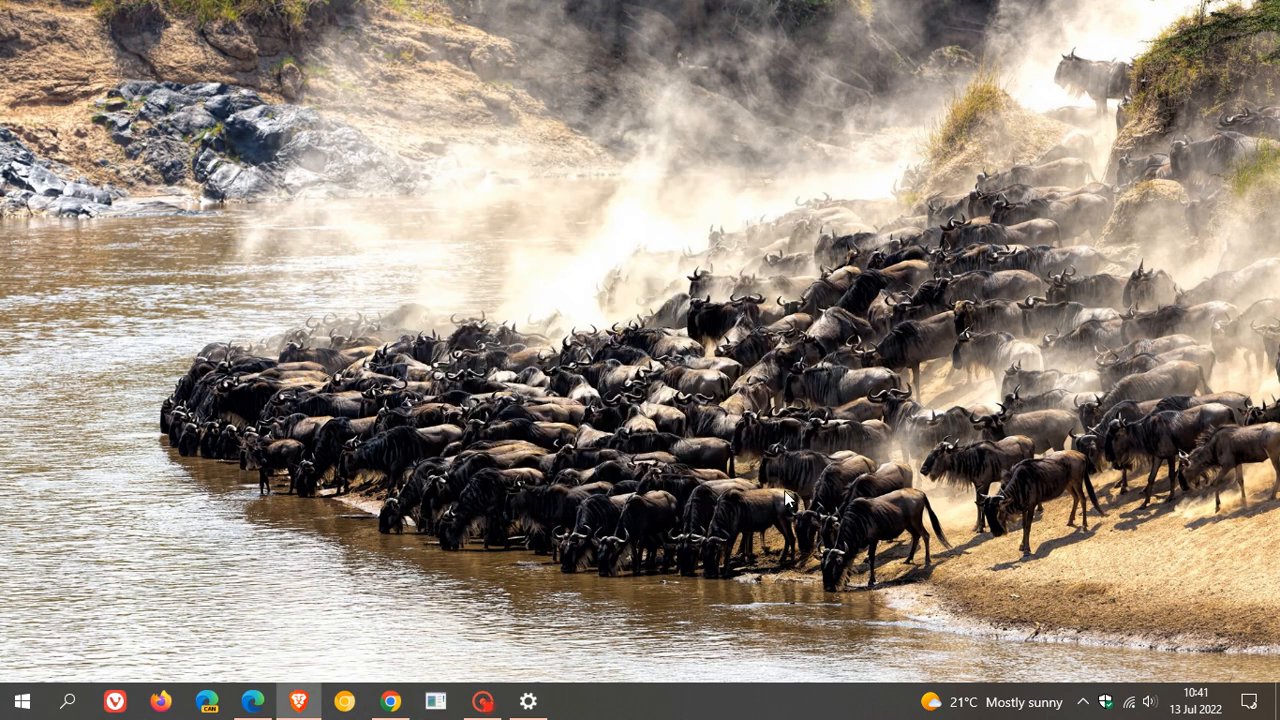
mouse_move(845, 250)
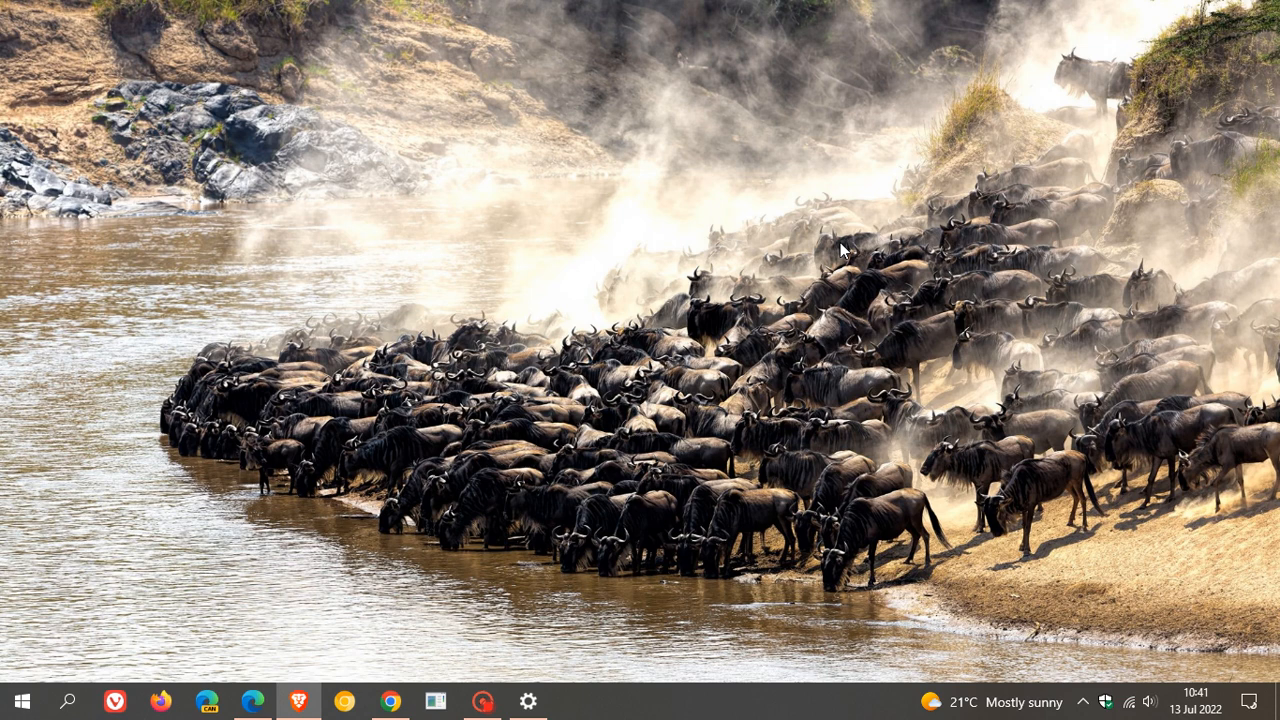
mouse_move(898, 248)
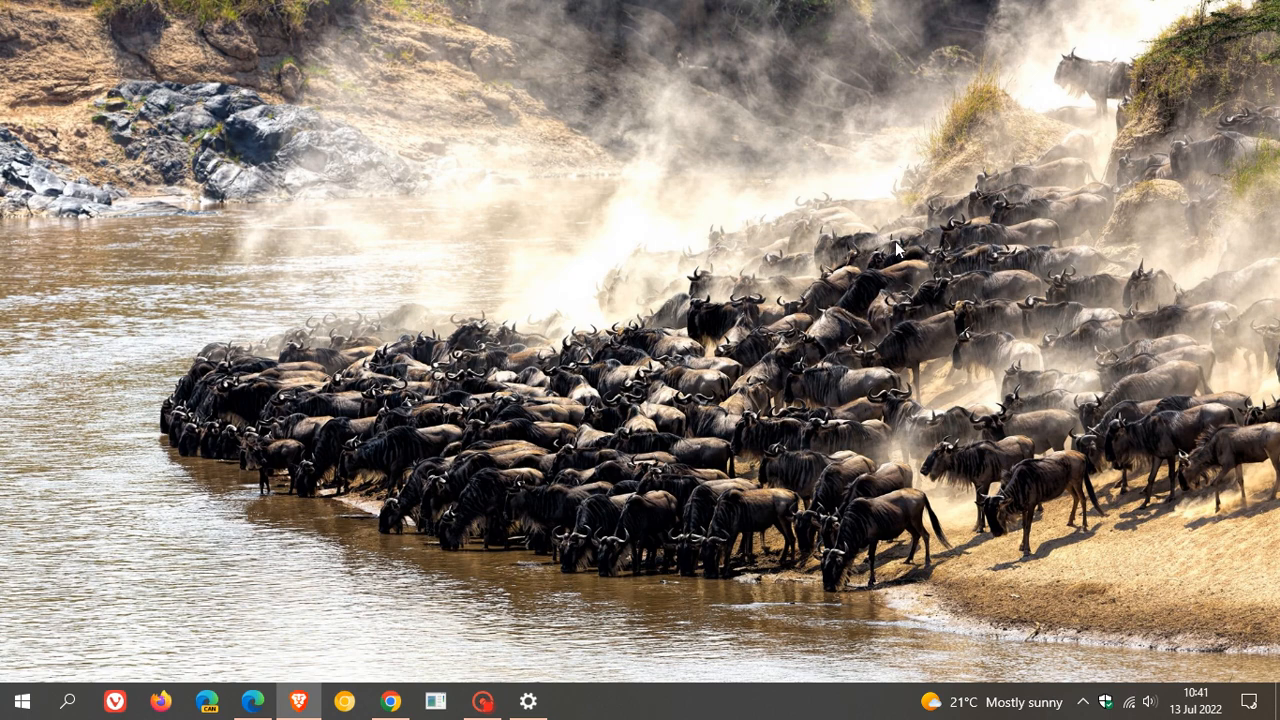
mouse_move(860, 318)
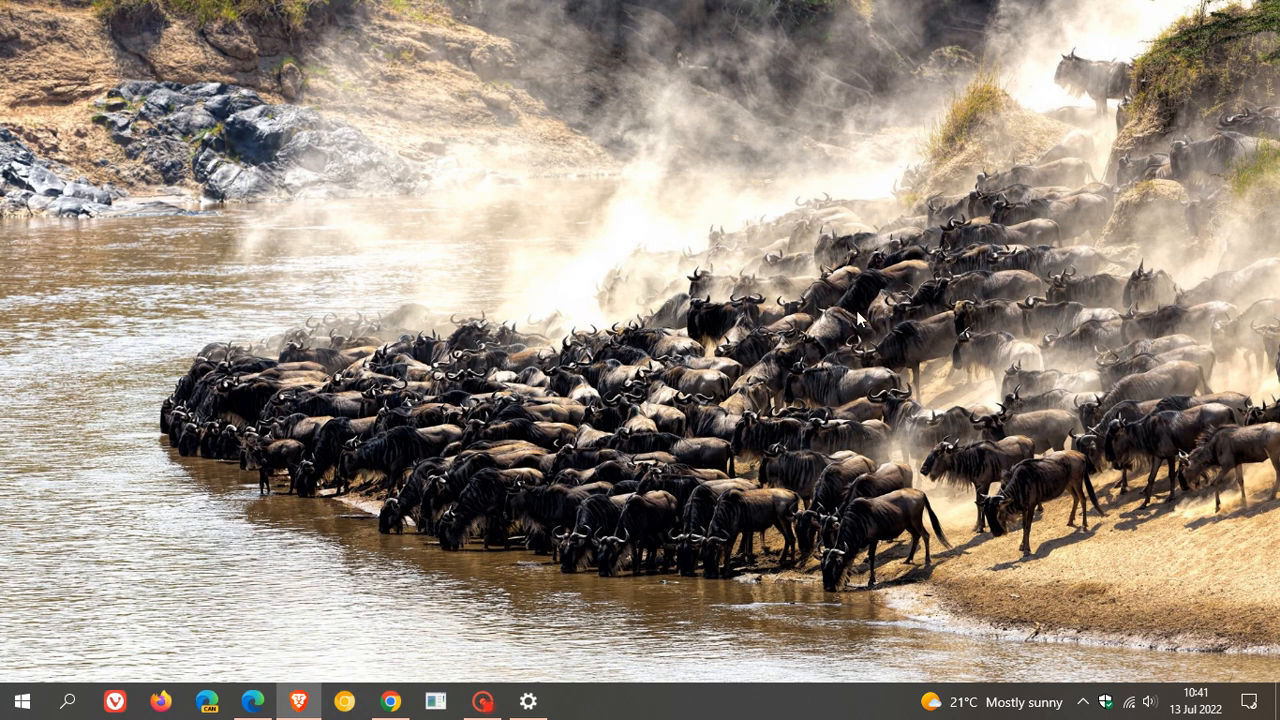